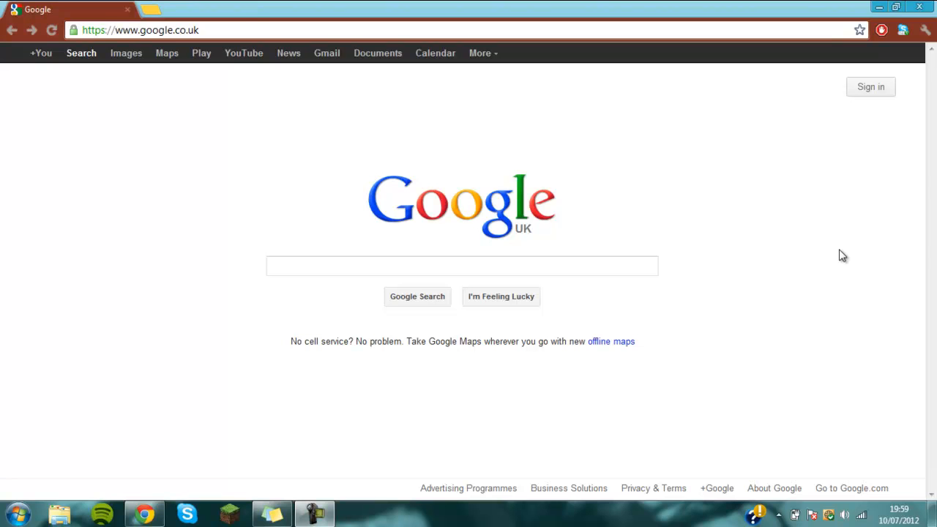
Search Google for 'optifine' to reach the Minecraft Forum OptiFine HD C3 thread
left_click(462, 265)
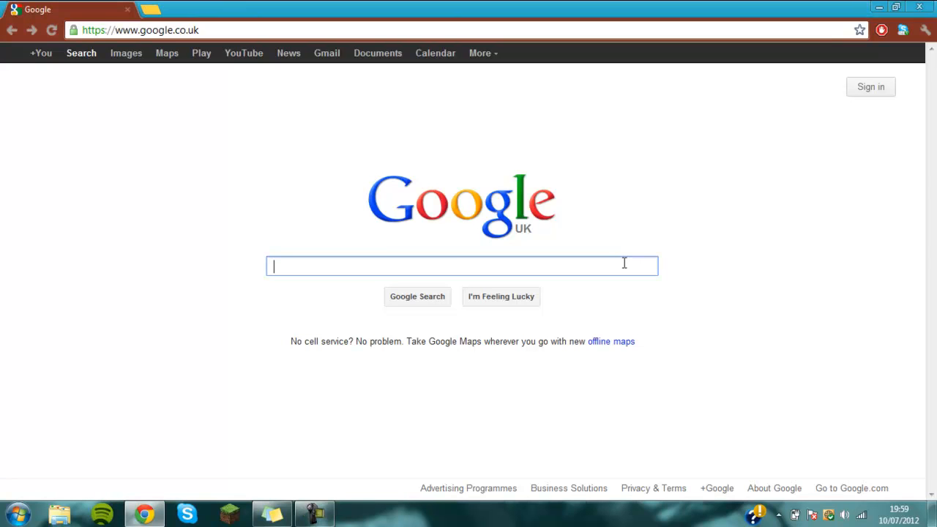
type("optifine")
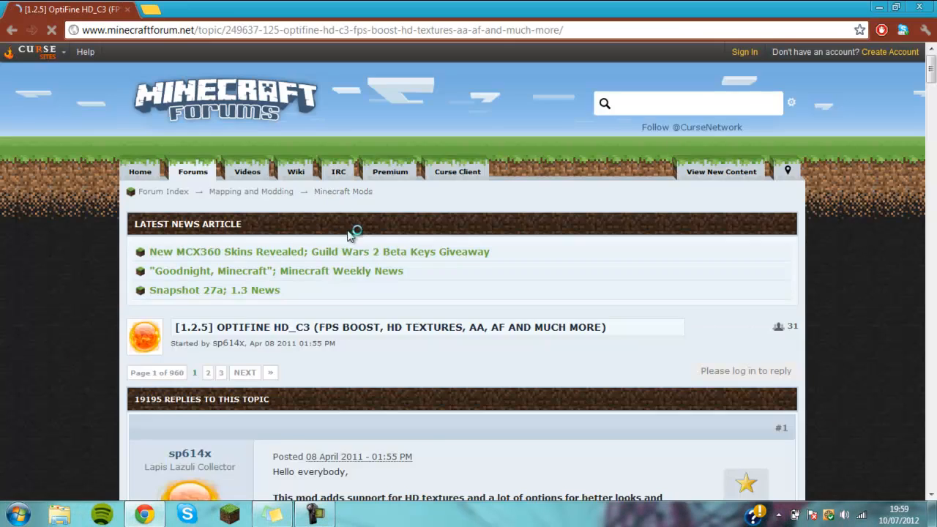
Follow the Download link for OptiFine HD C3 Standard edition for Minecraft 1.2.5
scroll("down", 3)
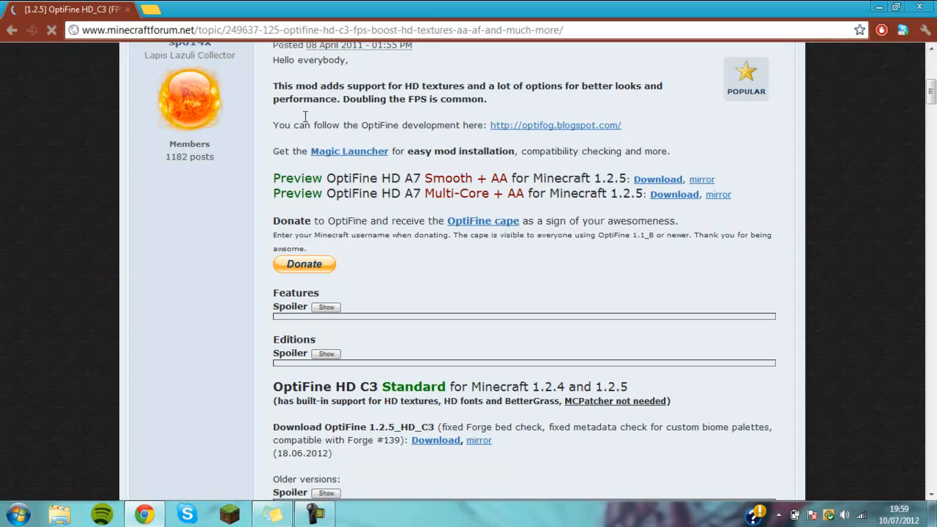
scroll("down", 3)
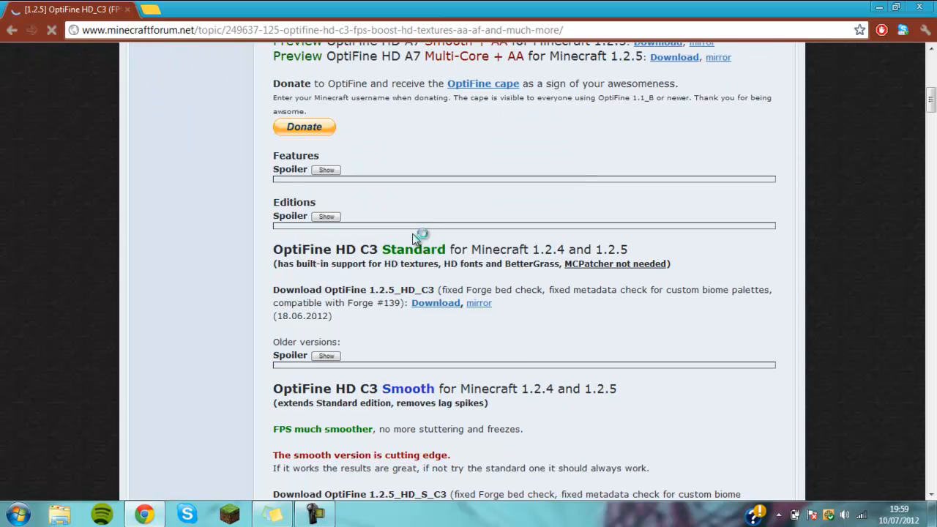
scroll("down", 3)
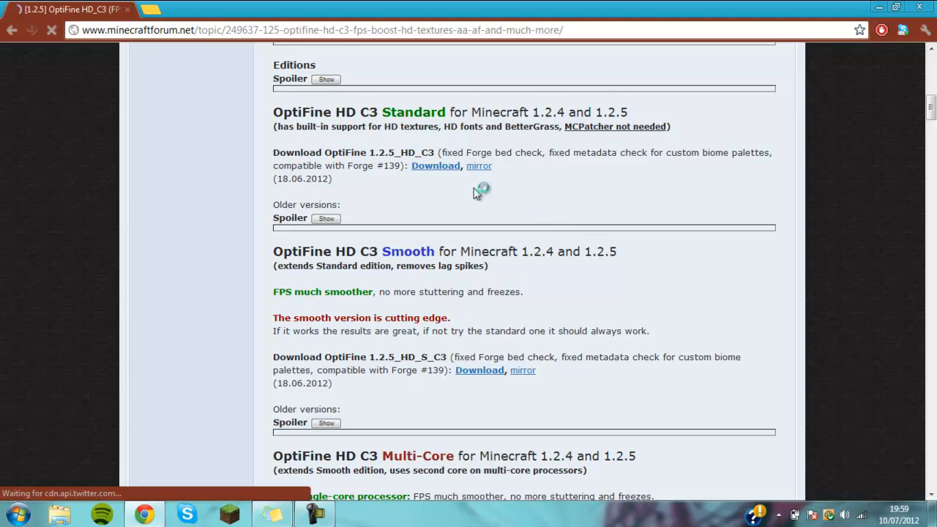
mouse_move(407, 185)
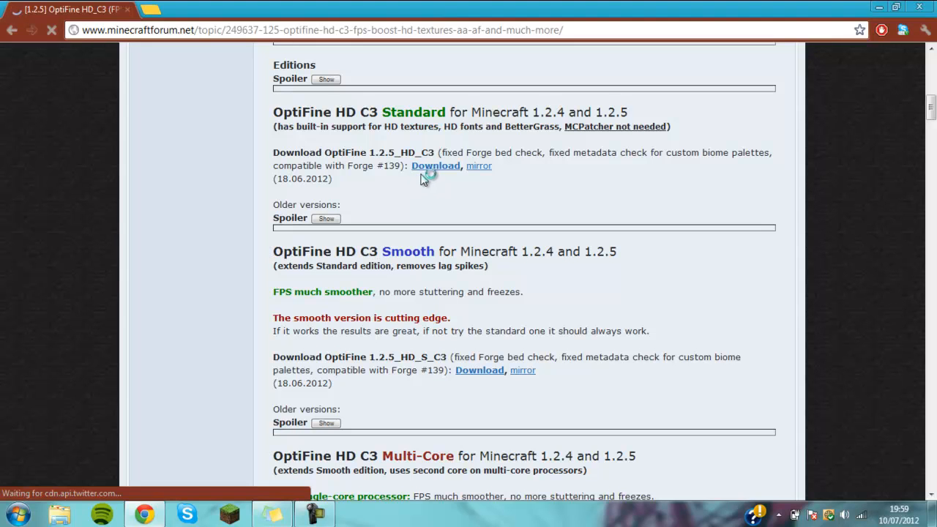
mouse_move(197, 182)
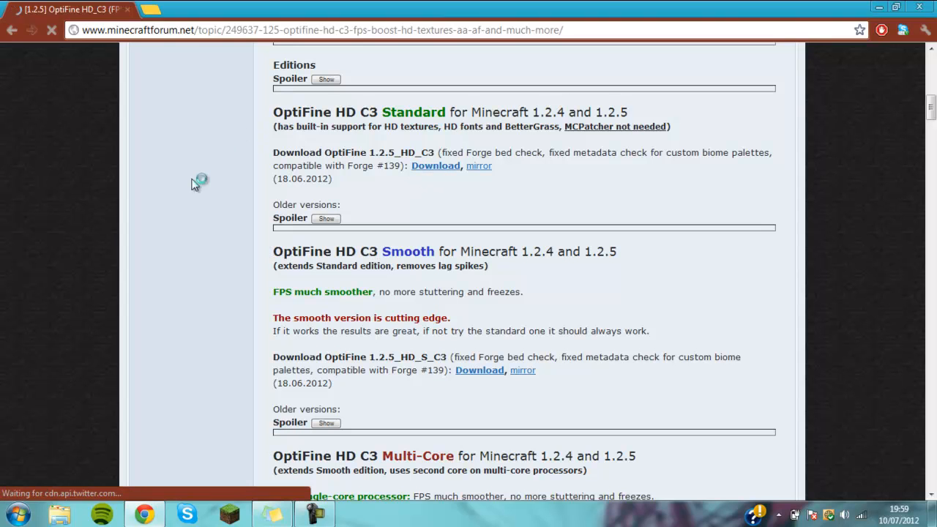
mouse_move(170, 161)
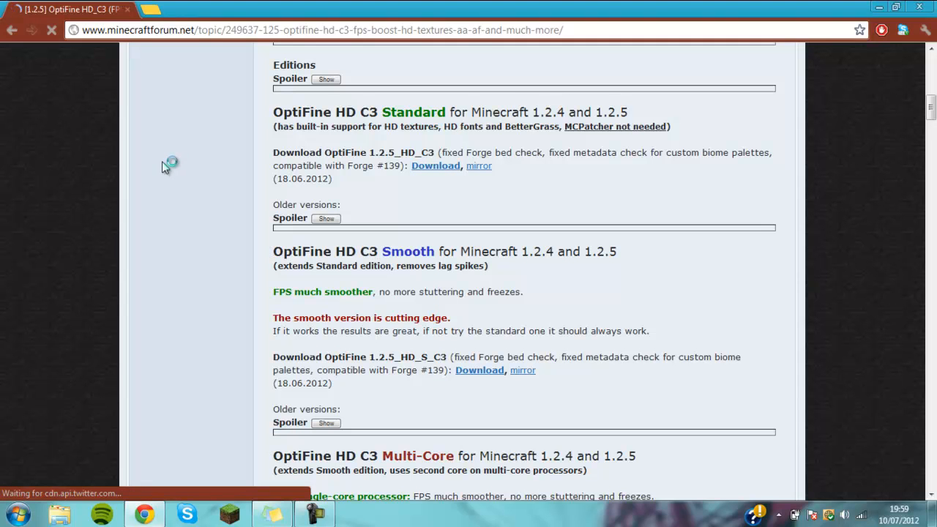
mouse_move(296, 162)
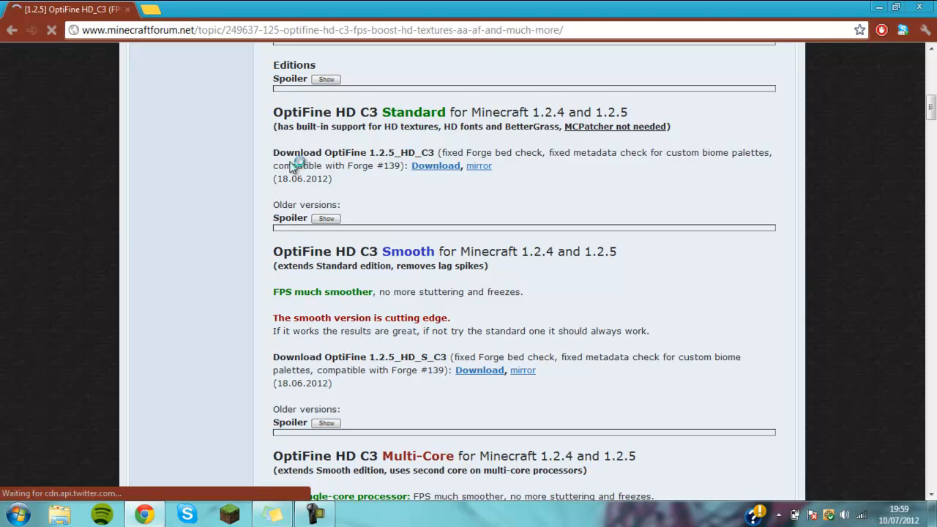
mouse_move(462, 178)
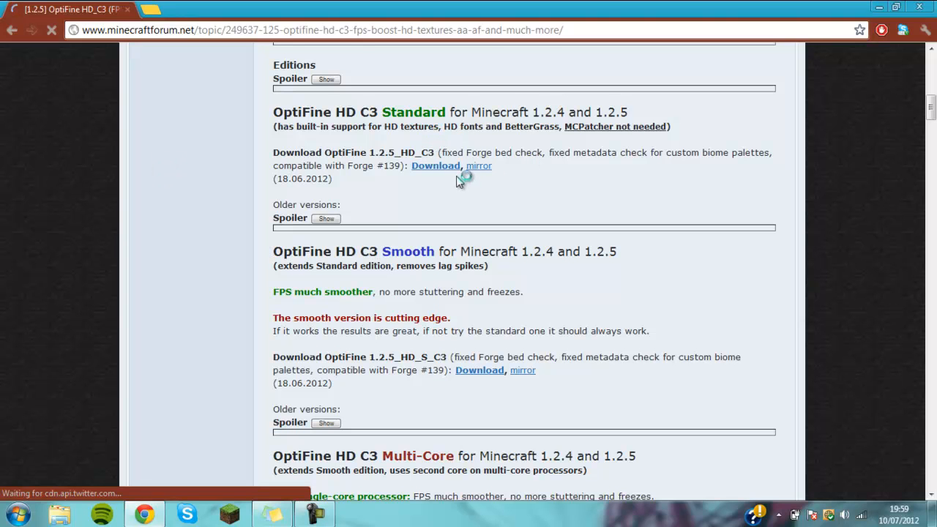
left_click(436, 165)
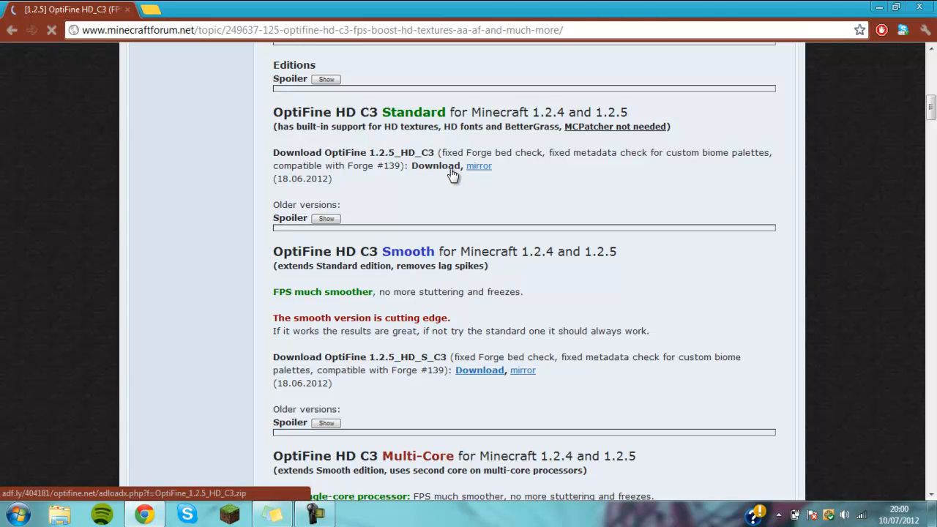
left_click(436, 165)
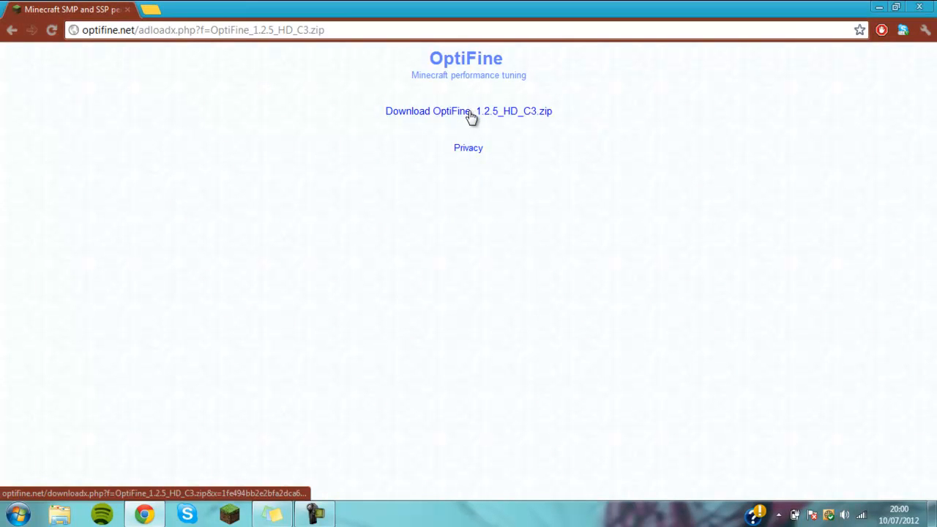
Download OptiFine_1.2.5_HD_C3.zip into WinRAR, dismiss the licence nag and set the archive window aside
left_click(469, 112)
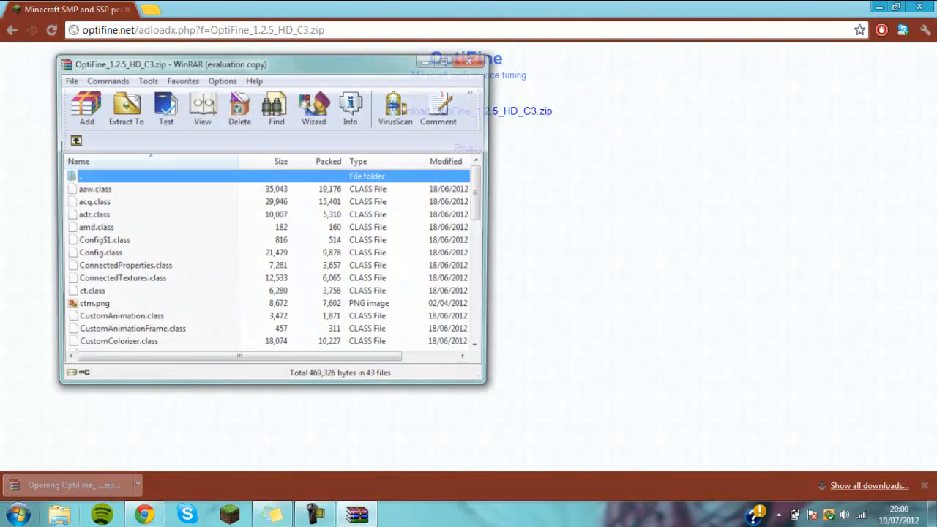
left_click_drag(170, 64, 675, 81)
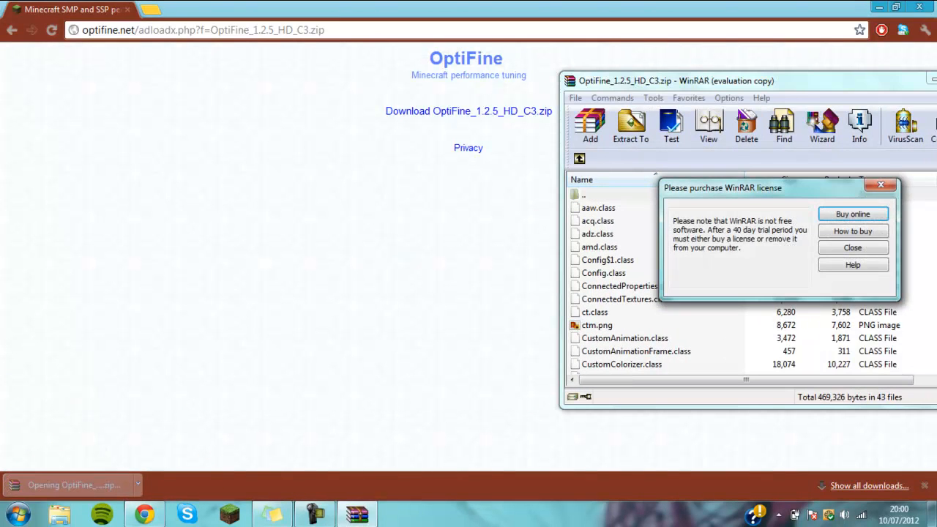
left_click(852, 248)
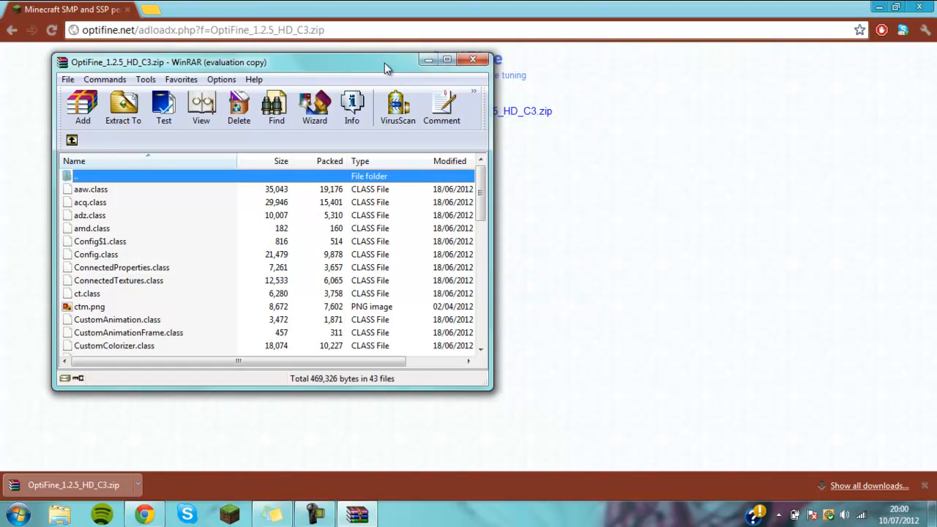
left_click(447, 60)
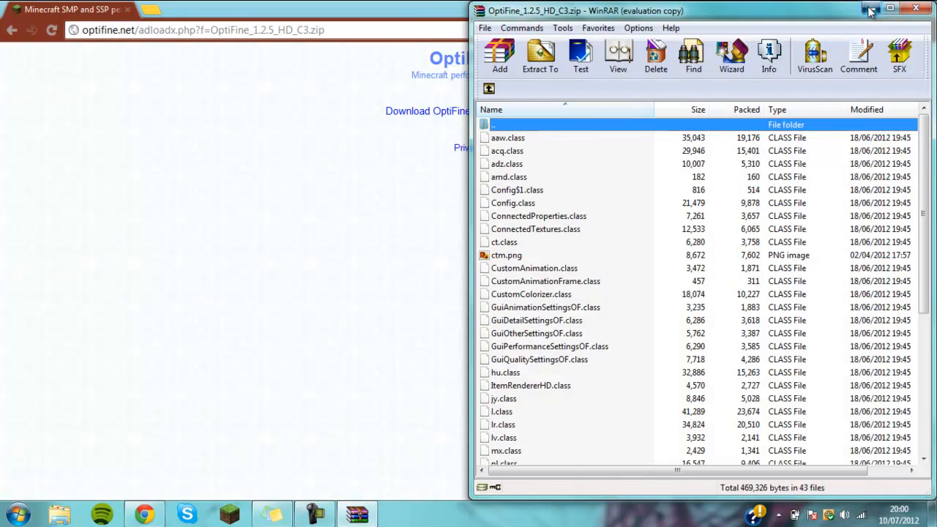
left_click(870, 9)
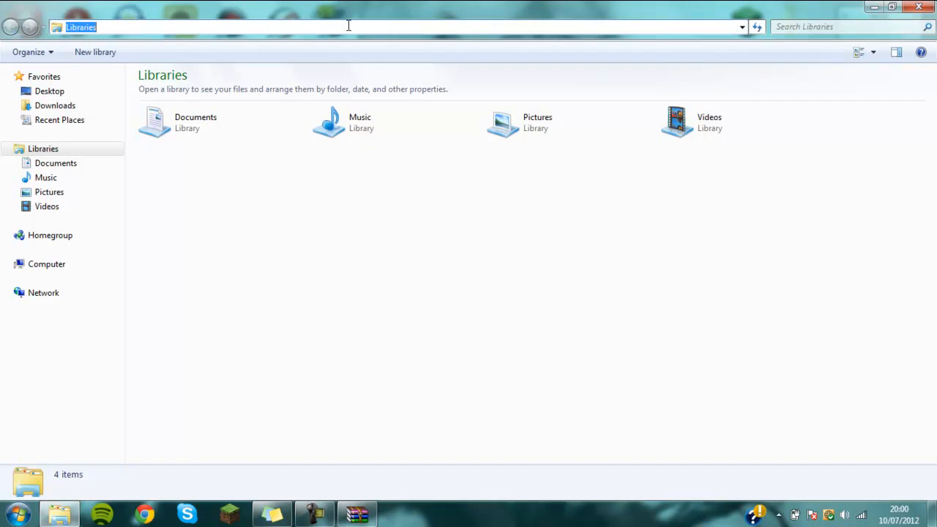
Navigate via %appdata% to .minecraft\bin and select minecraft.jar
type("%%")
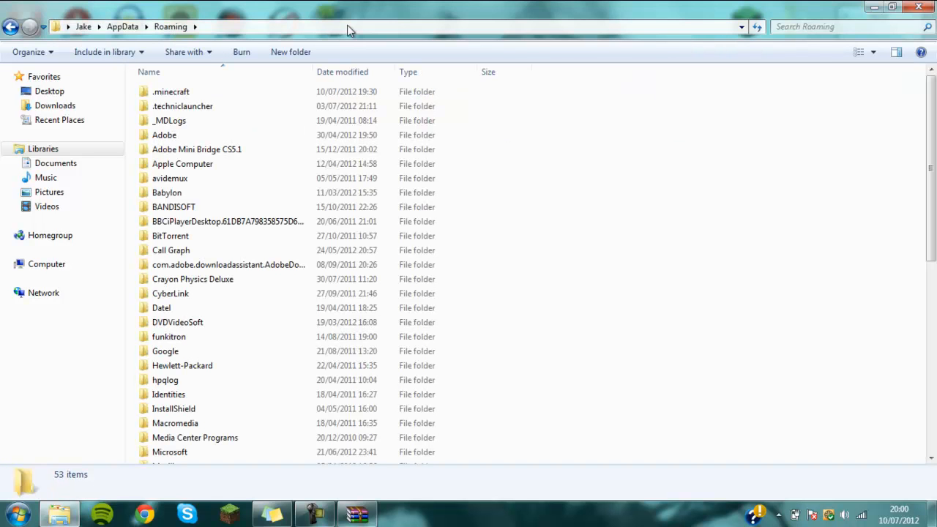
double_click(171, 91)
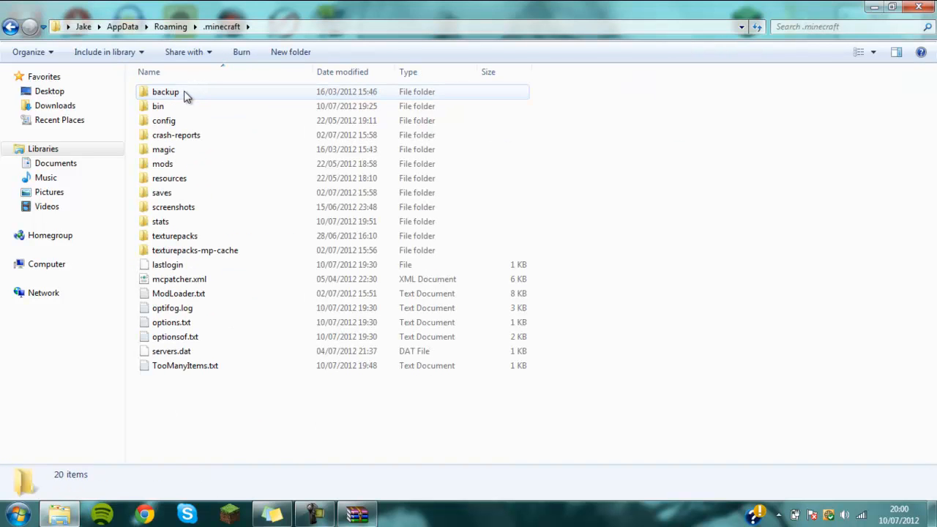
double_click(158, 106)
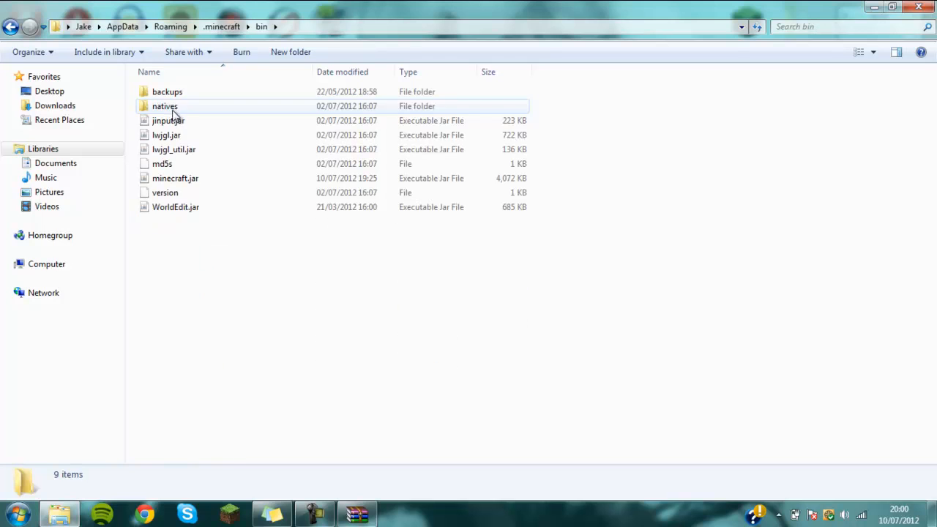
left_click(175, 178)
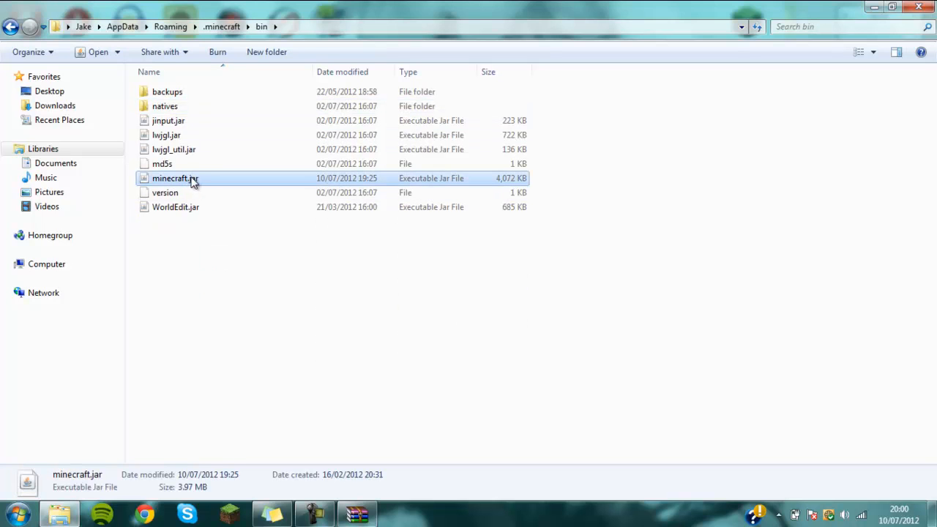
Open minecraft.jar with WinRAR archiver and snap it to the left half
right_click(175, 179)
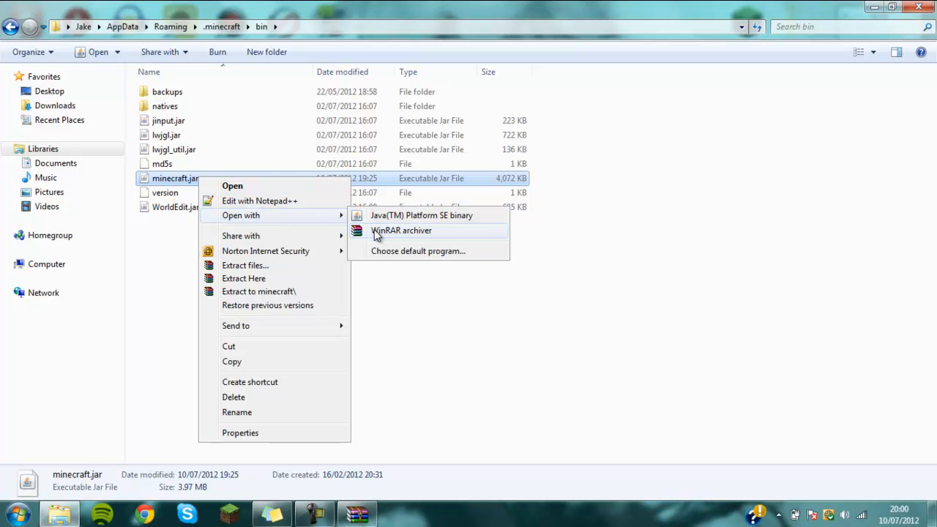
left_click(402, 230)
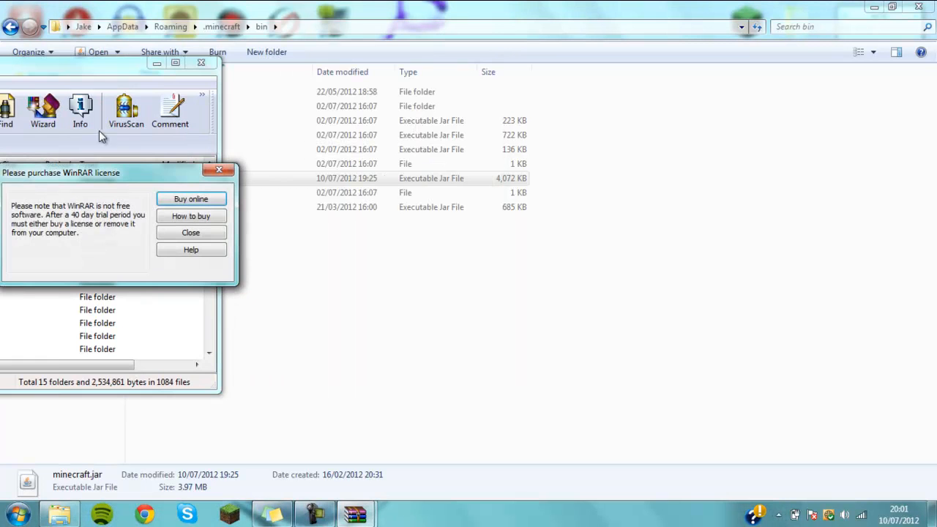
left_click(190, 231)
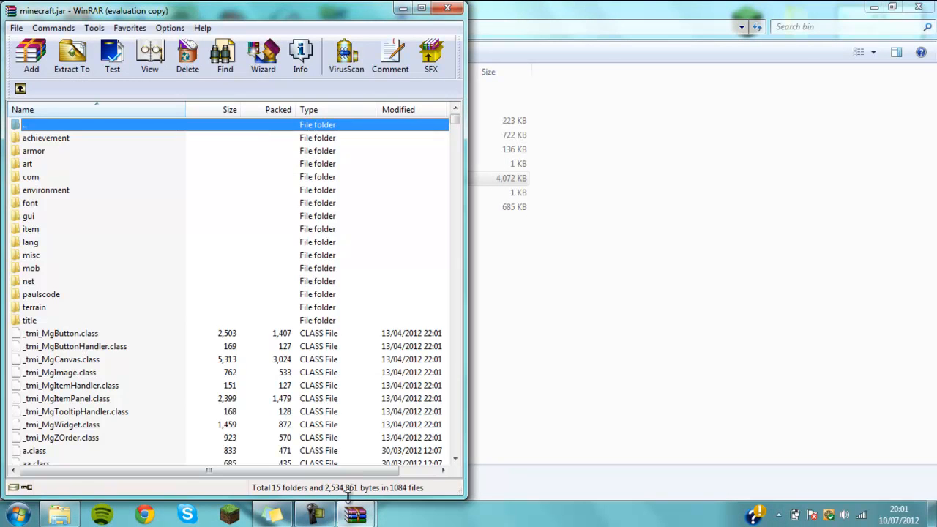
left_click(354, 513)
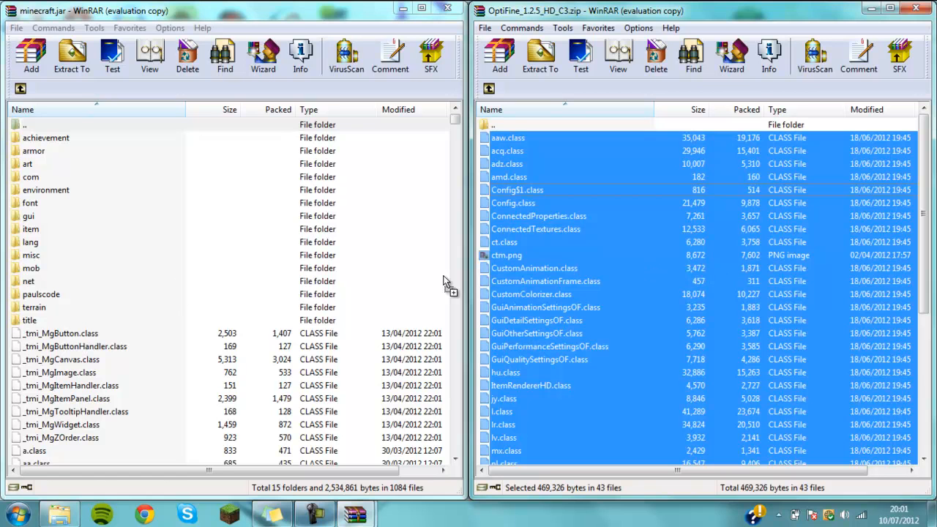
mouse_move(325, 286)
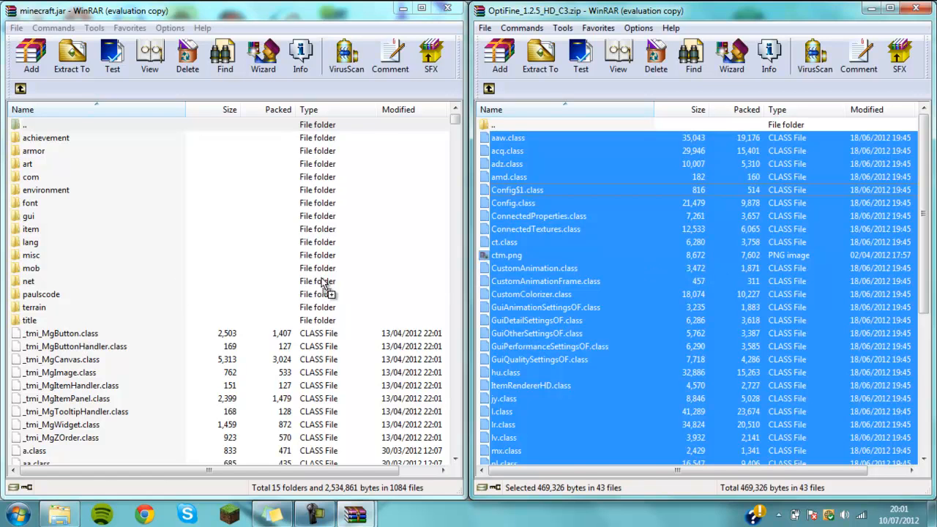
Add all OptiFine zip files into minecraft.jar, confirming the replace
left_click(31, 56)
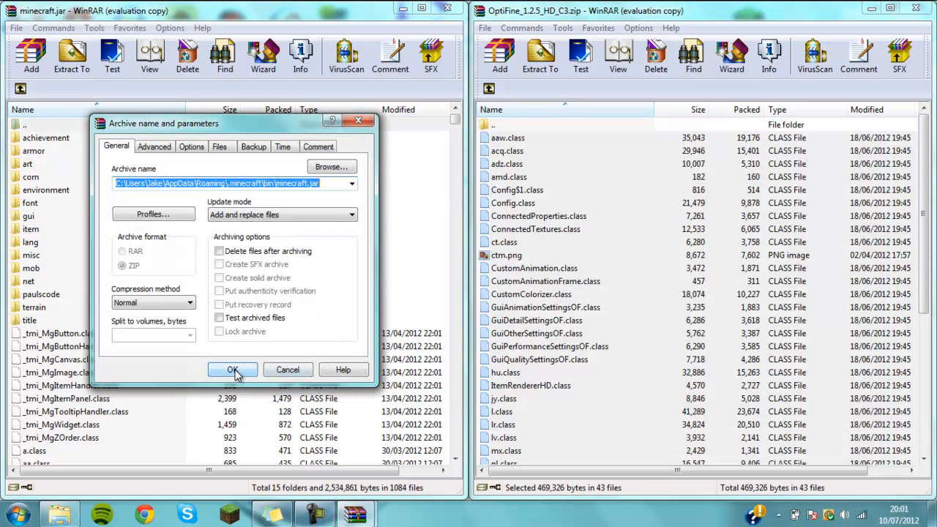
left_click(233, 369)
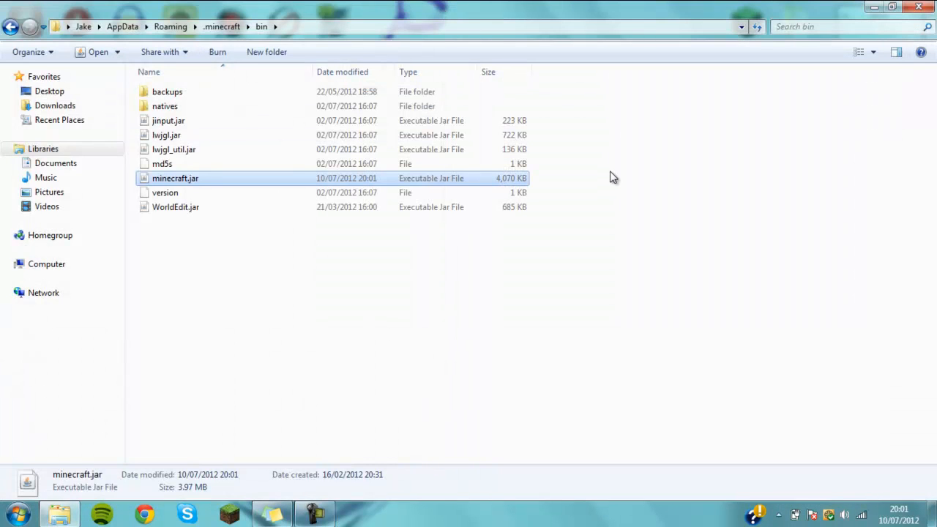
mouse_move(211, 183)
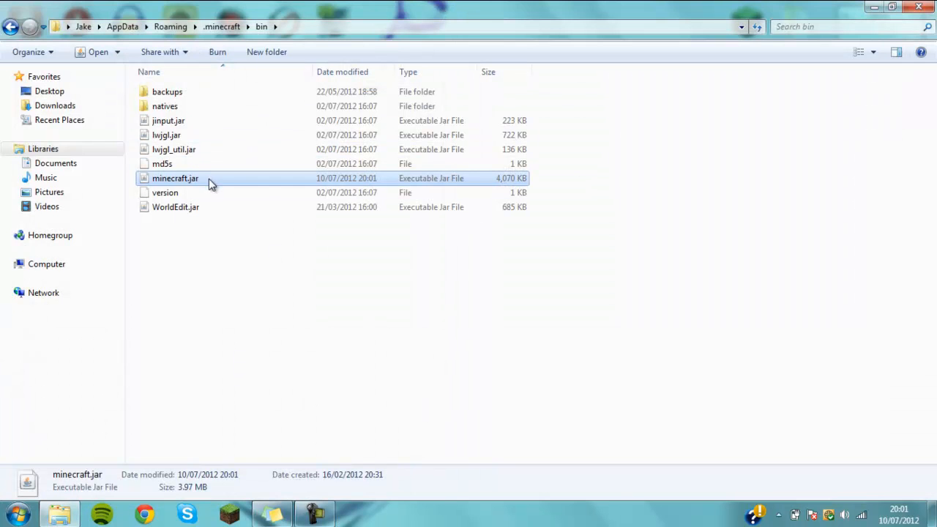
double_click(176, 179)
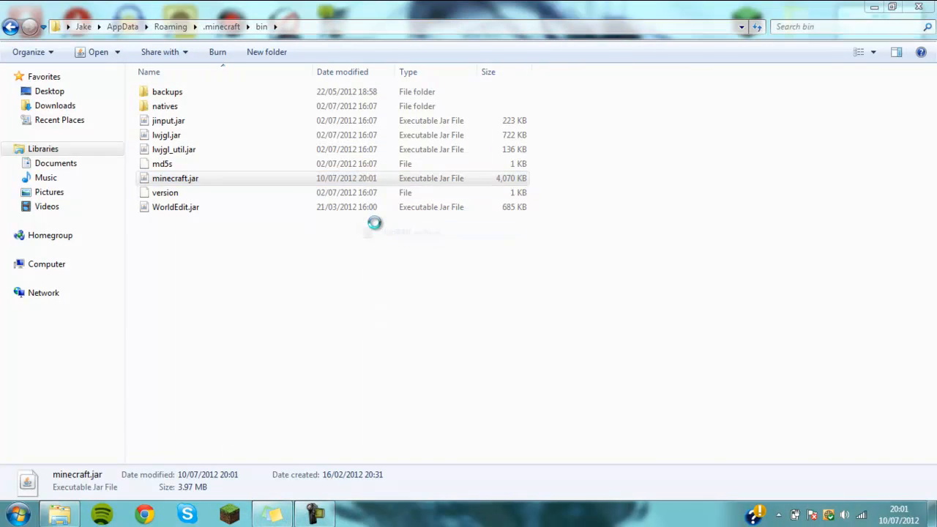
double_click(176, 179)
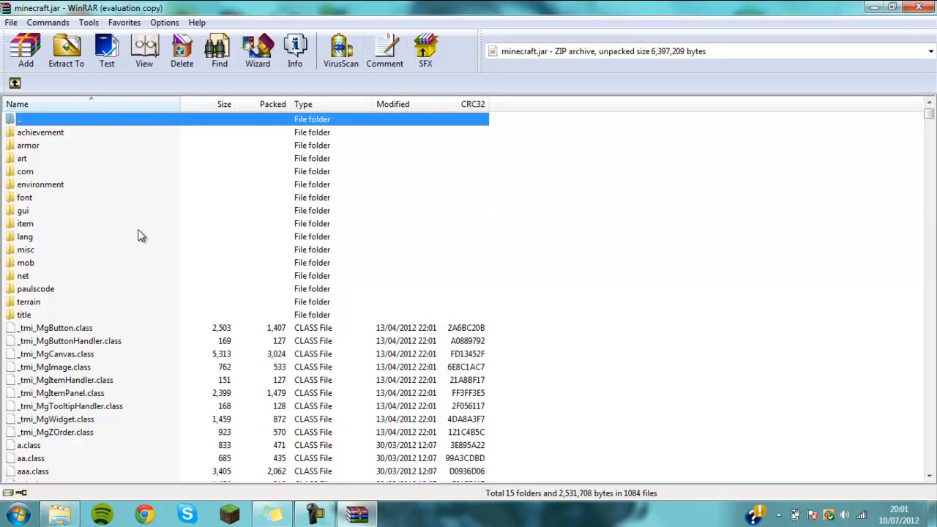
mouse_move(29, 139)
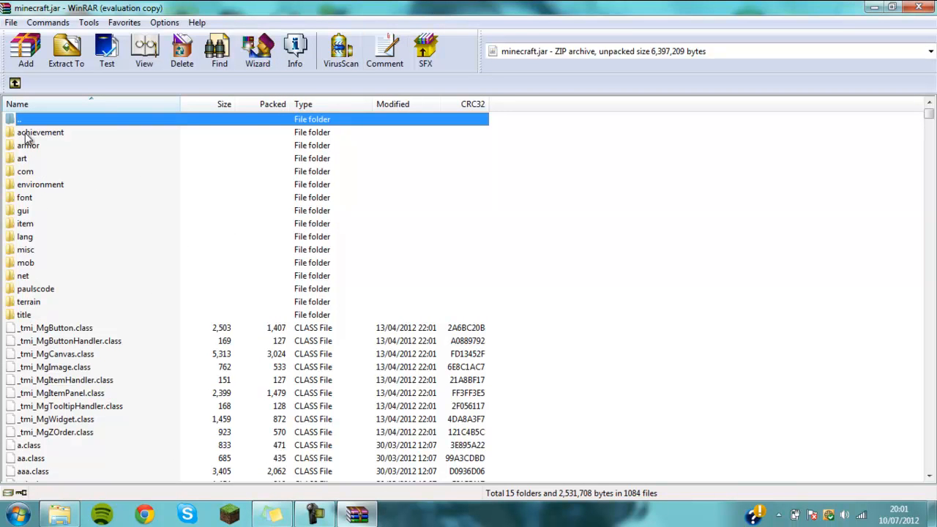
mouse_move(53, 246)
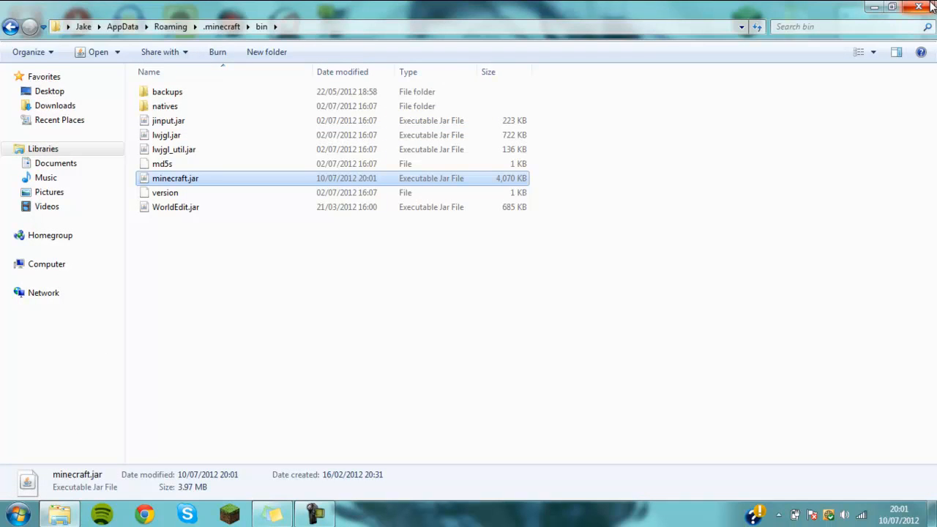
Close the .minecraft\bin Explorer window, leaving the desktop showing
left_click(929, 6)
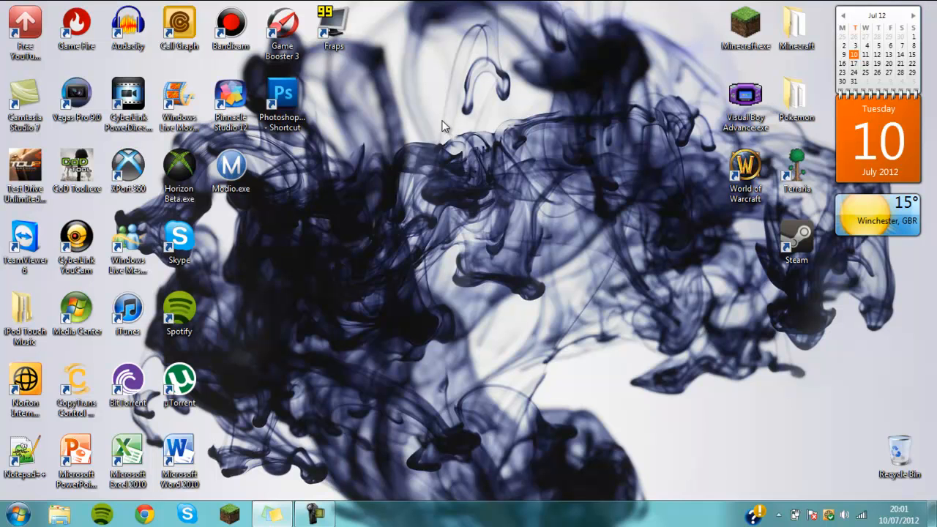
mouse_move(76, 29)
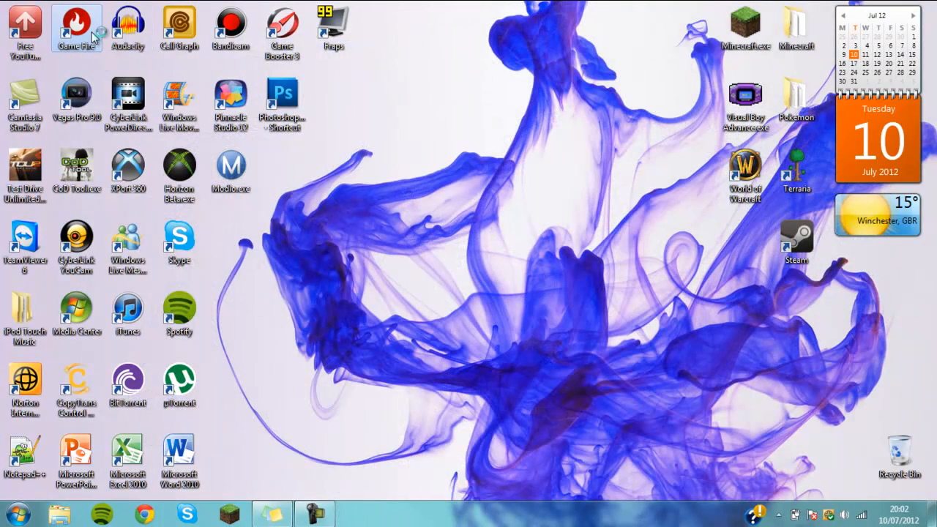
Launch Game Fire and turn on Gaming Mode, accepting the 31-services/185 MB settings report
double_click(76, 26)
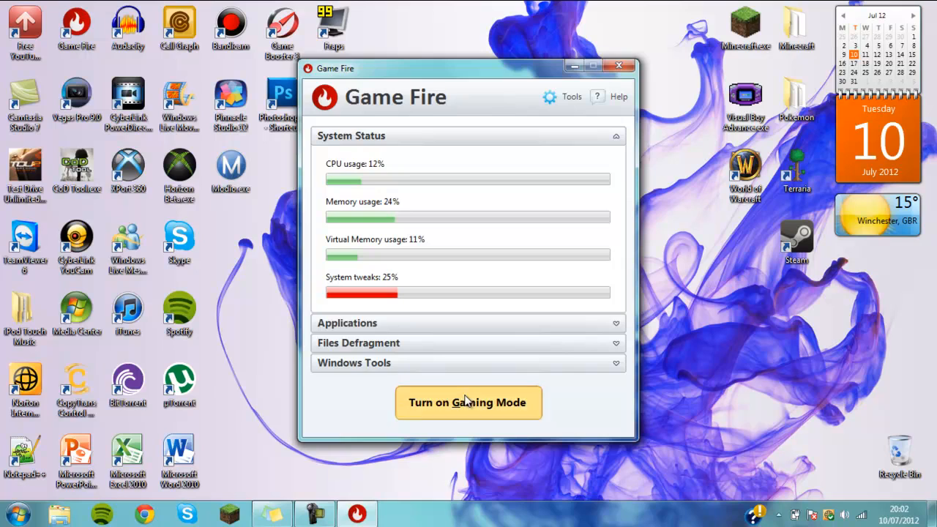
left_click(469, 403)
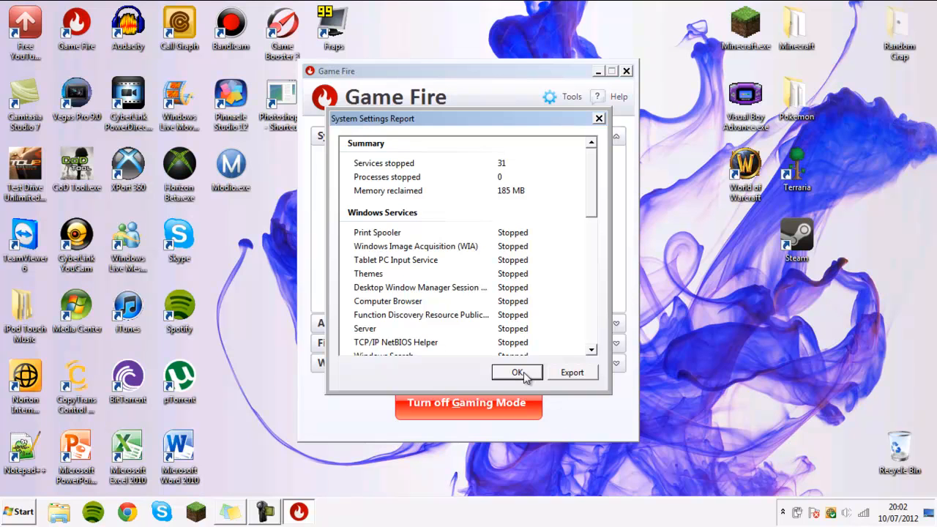
left_click(517, 374)
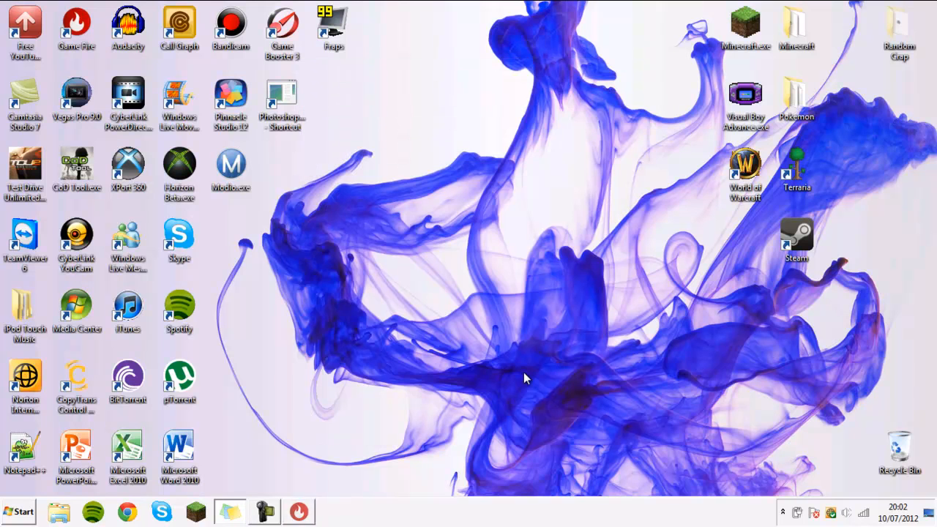
Return to the desktop while gaming mode finishes, ready to launch Minecraft.exe
left_click(281, 29)
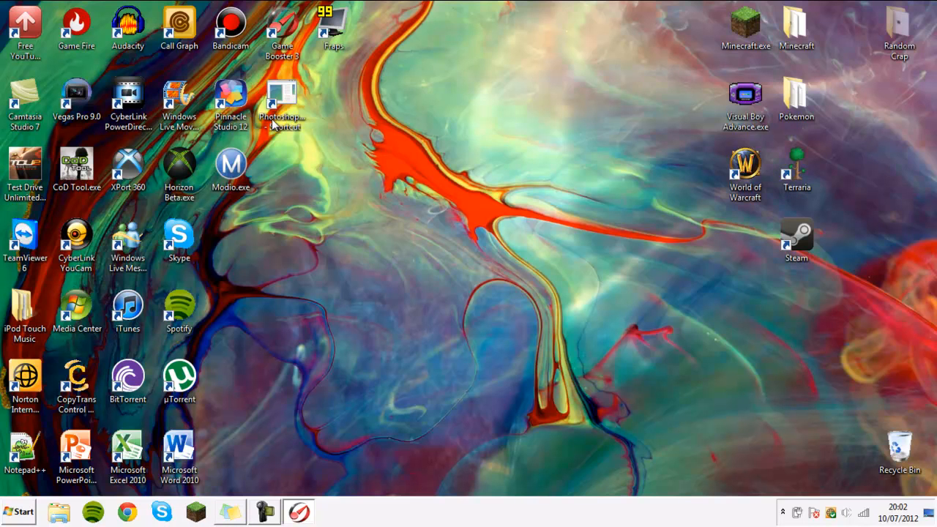
mouse_move(457, 79)
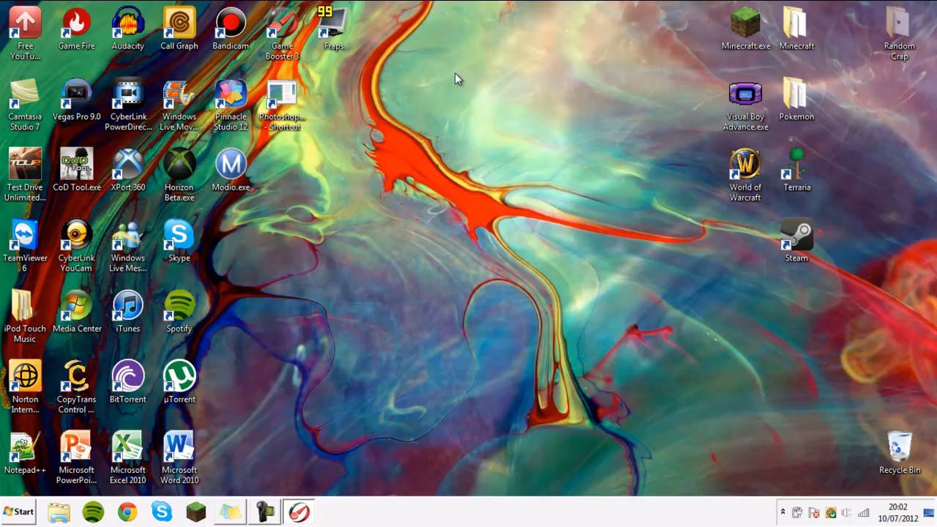
mouse_move(285, 134)
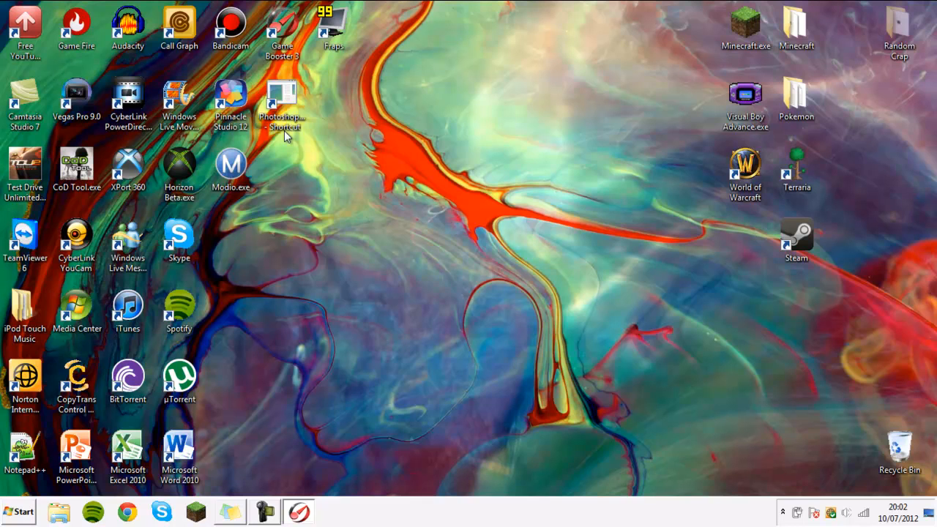
mouse_move(641, 97)
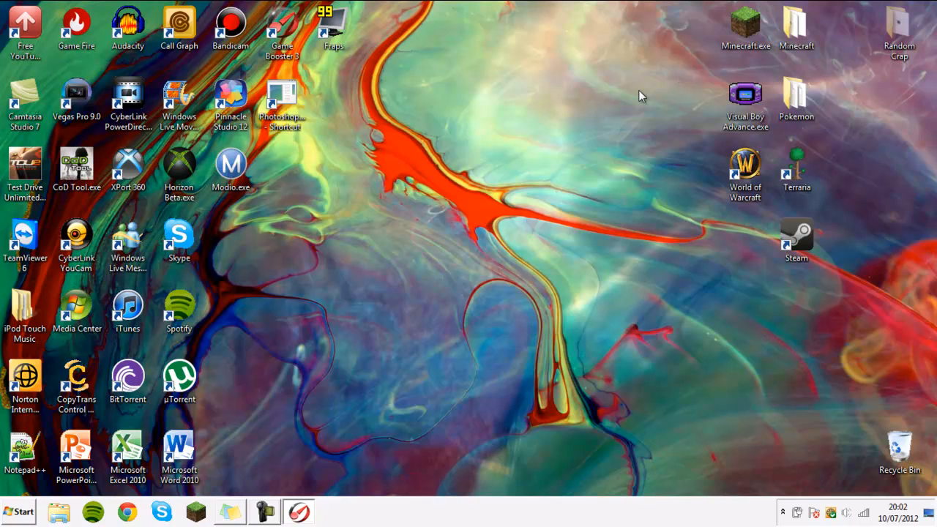
mouse_move(471, 311)
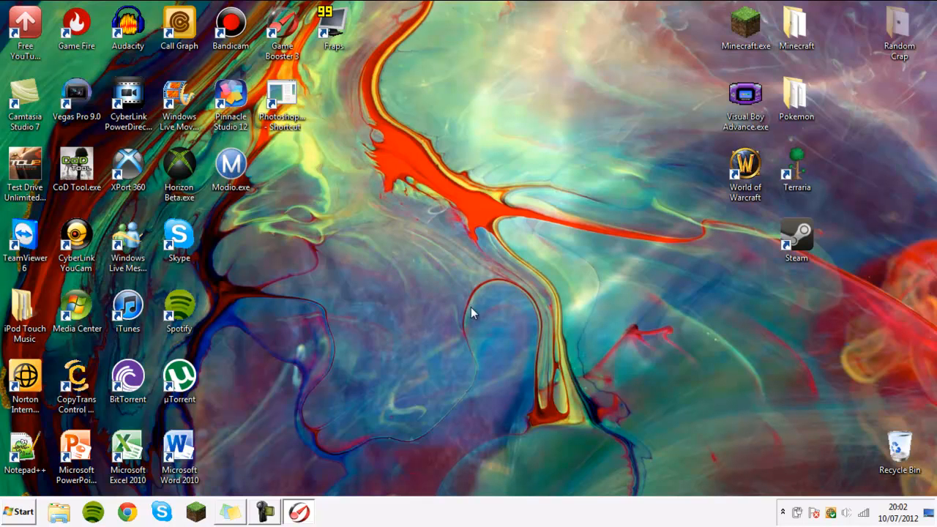
mouse_move(618, 143)
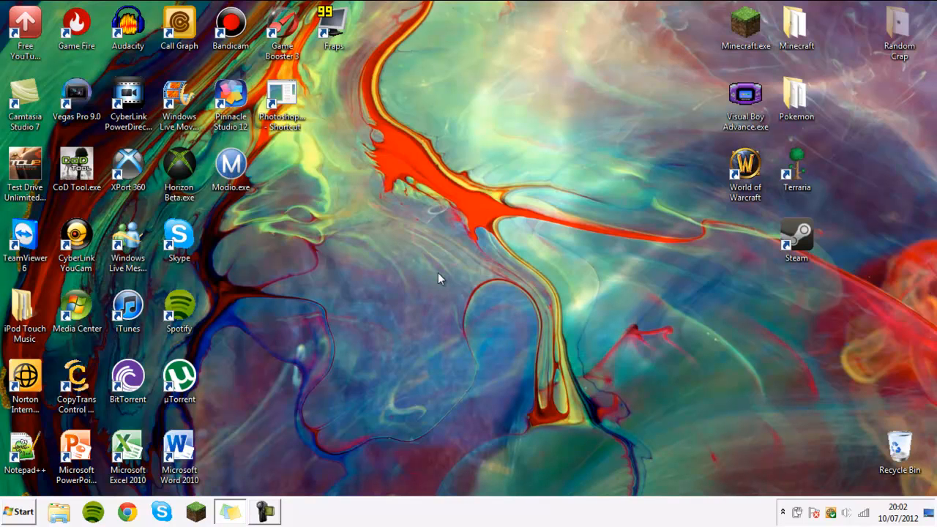
mouse_move(437, 281)
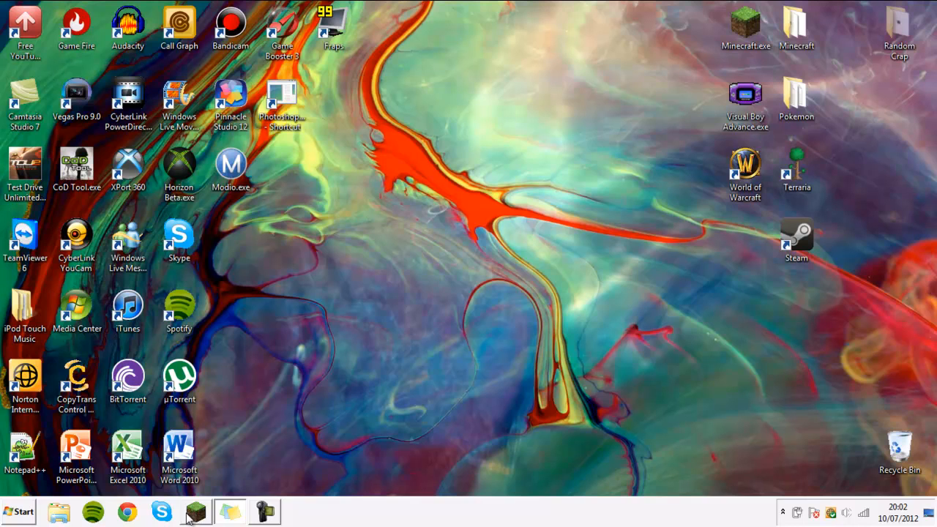
mouse_move(193, 515)
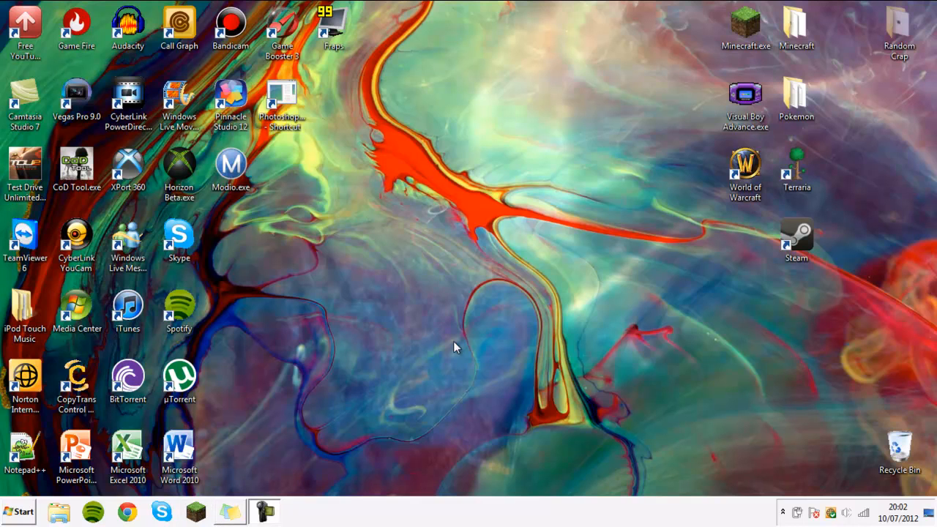
mouse_move(457, 344)
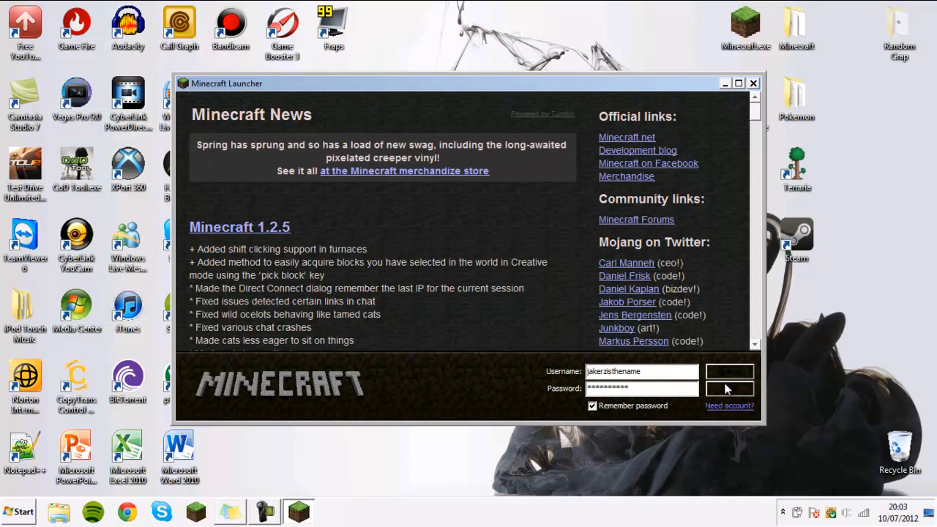
Log in, maximise the window, load the singleplayer world 'The Minecraft Mission!' and pause to the game menu
left_click(729, 388)
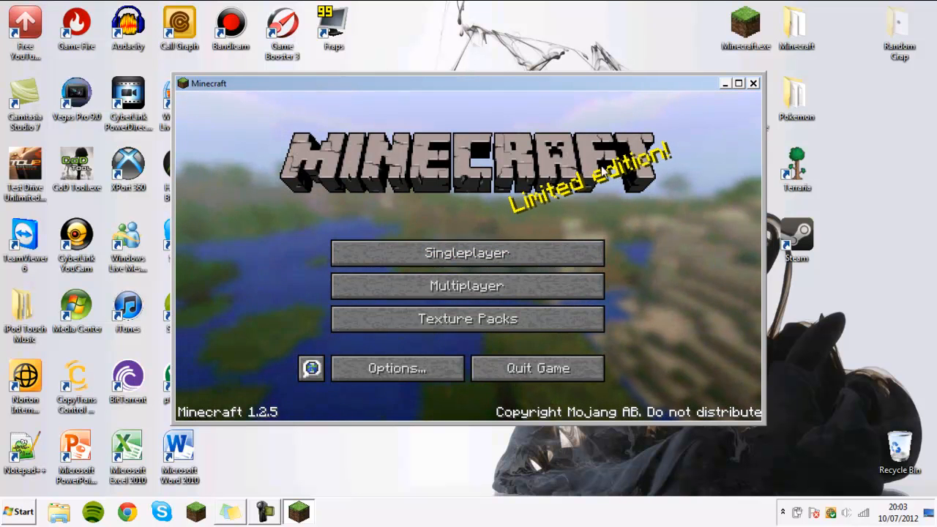
left_click(738, 82)
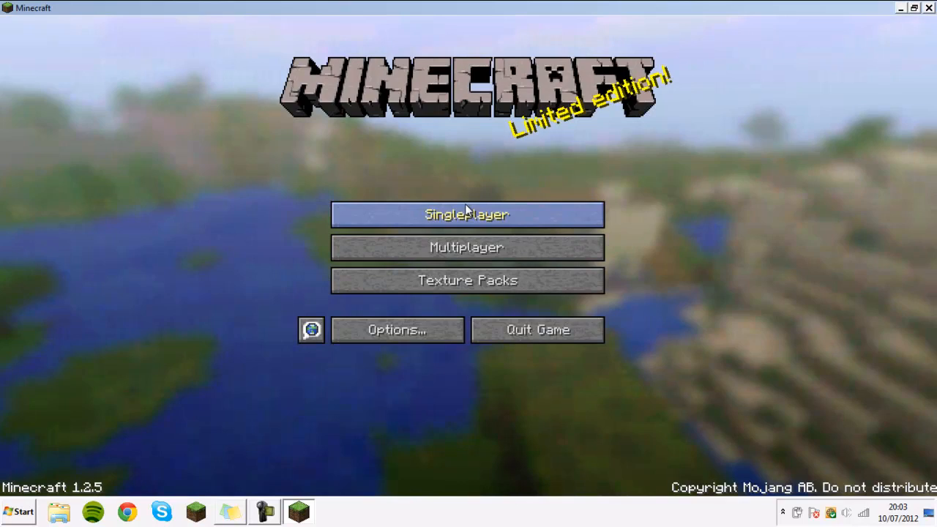
left_click(467, 214)
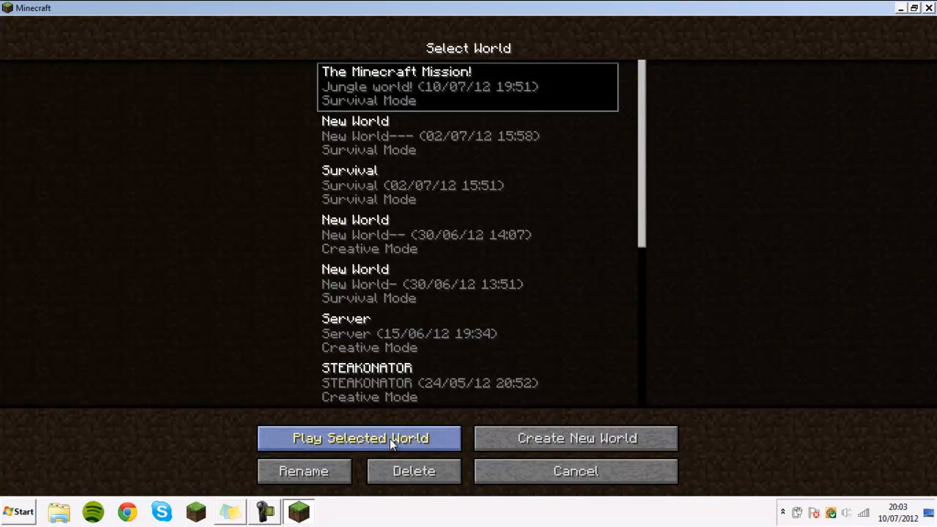
left_click(359, 438)
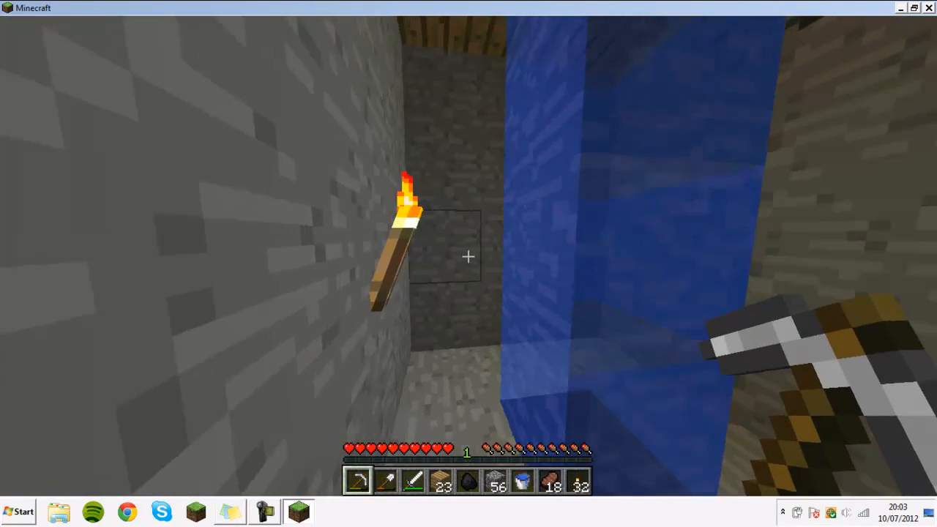
key("e")
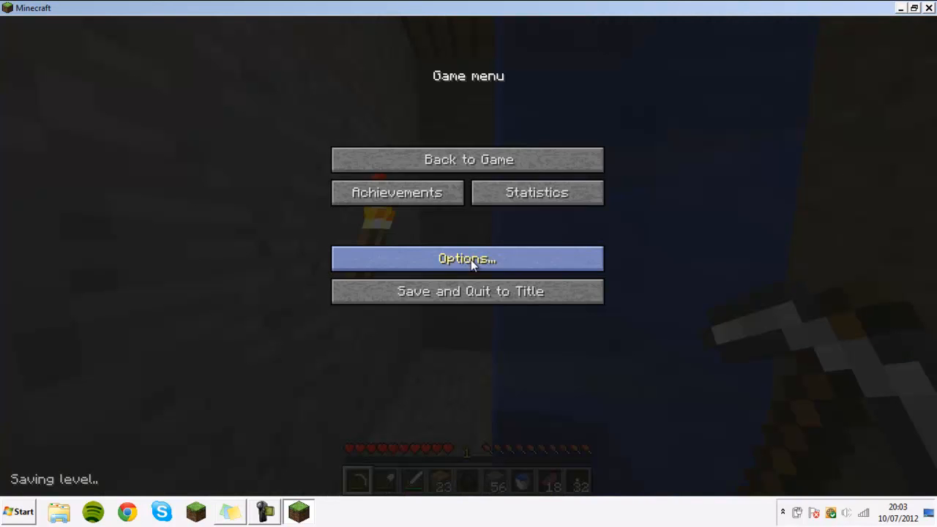
In Options set video to Fast graphics, Tiny render distance, Max FPS, clouds and fog off
left_click(469, 258)
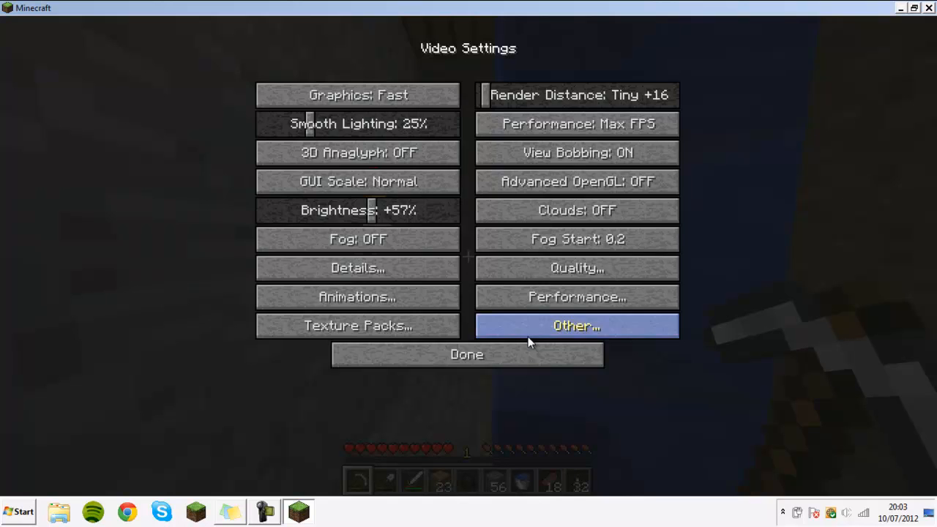
mouse_move(481, 239)
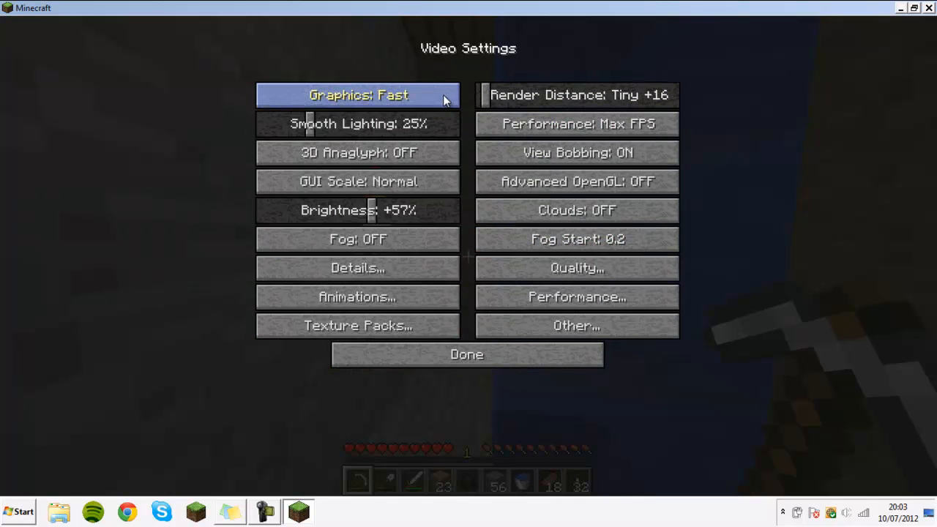
mouse_move(577, 123)
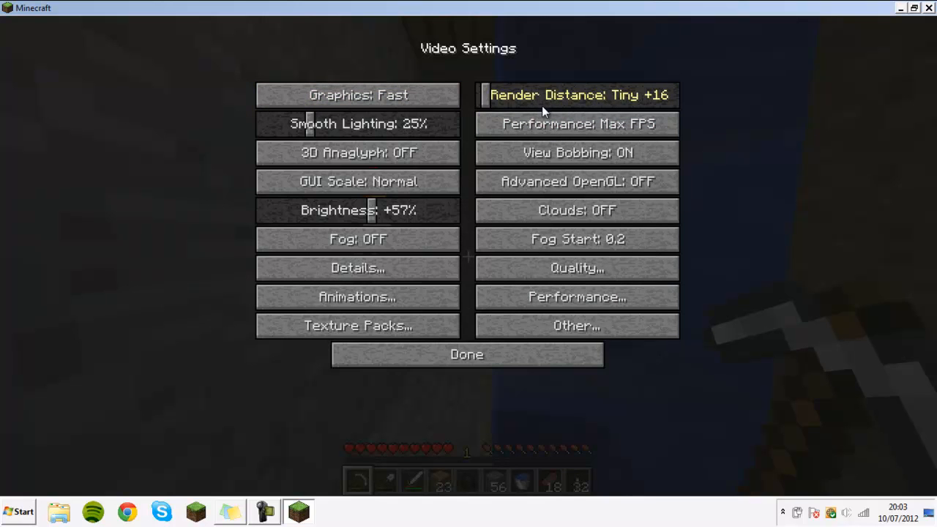
mouse_move(577, 93)
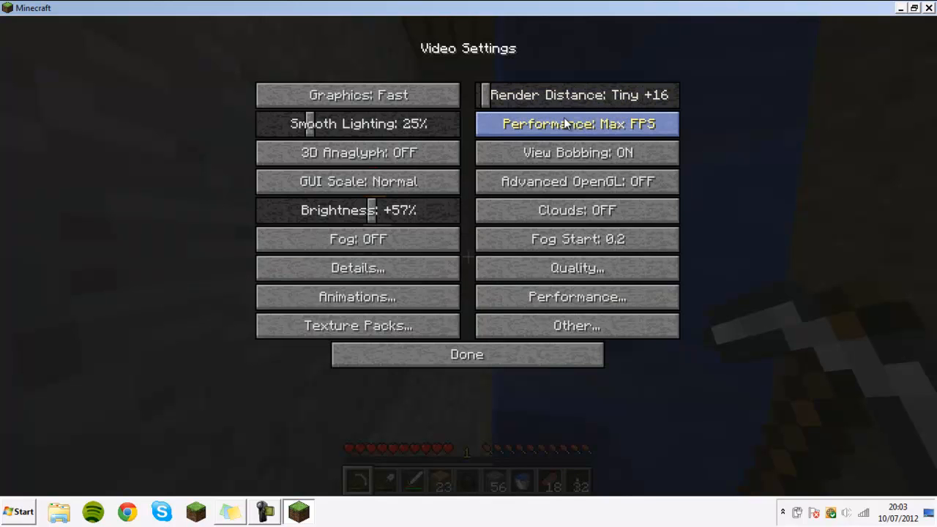
mouse_move(554, 130)
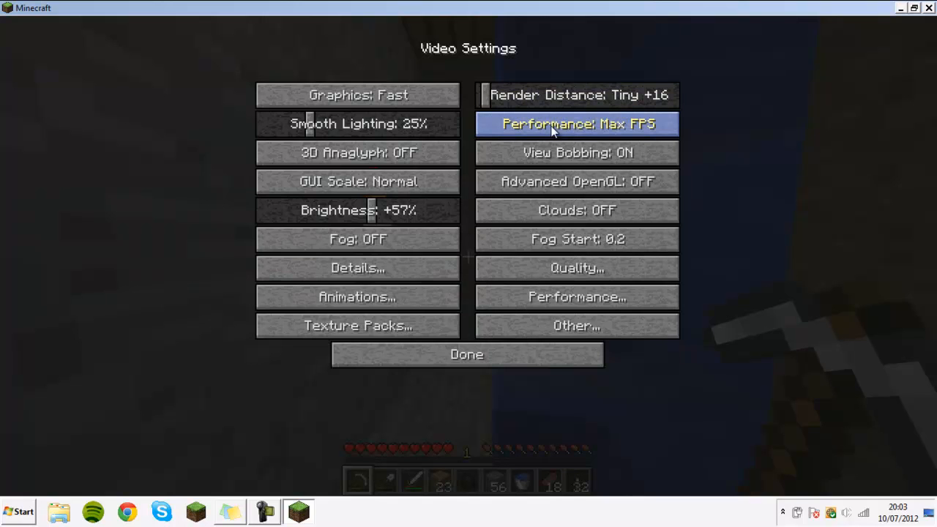
mouse_move(630, 130)
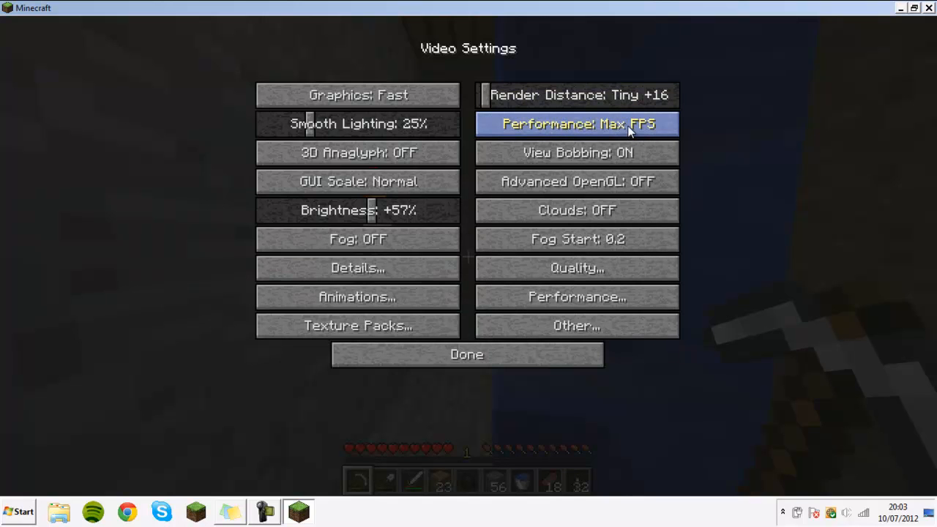
mouse_move(381, 152)
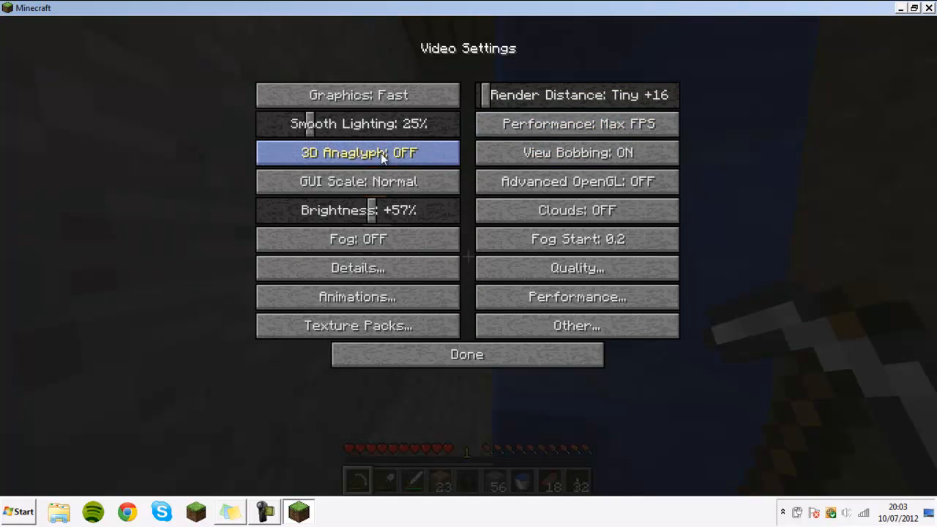
mouse_move(578, 123)
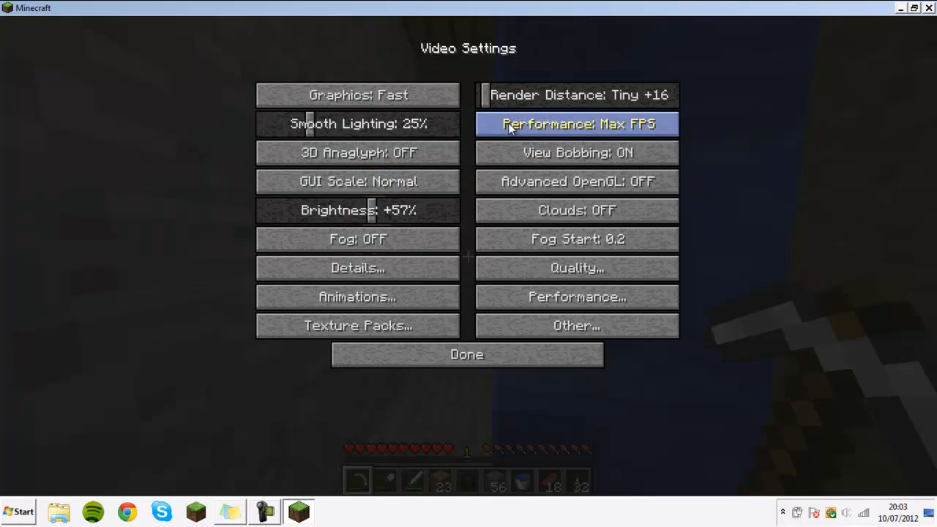
mouse_move(577, 211)
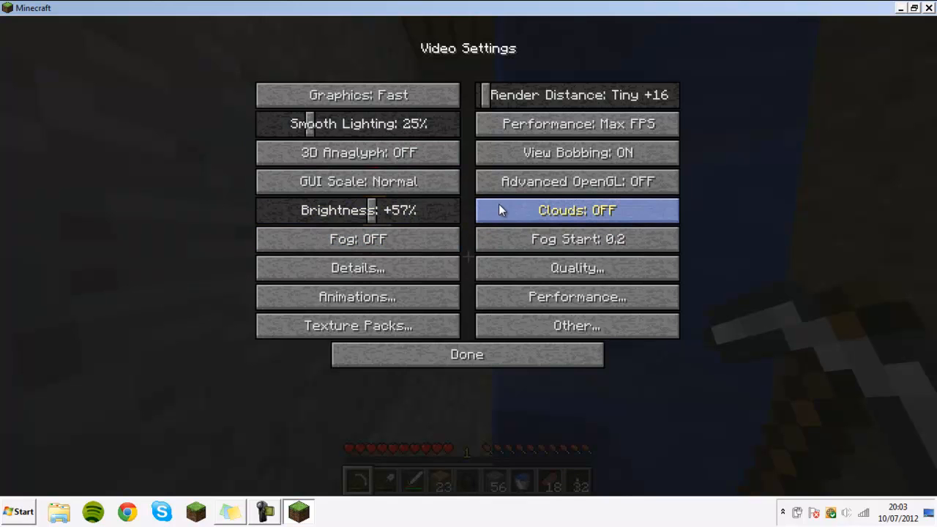
mouse_move(358, 240)
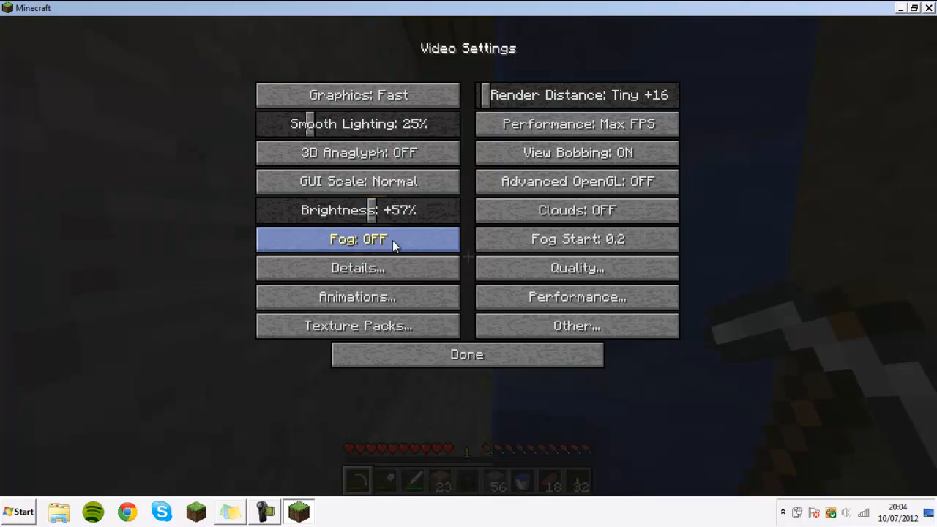
mouse_move(357, 239)
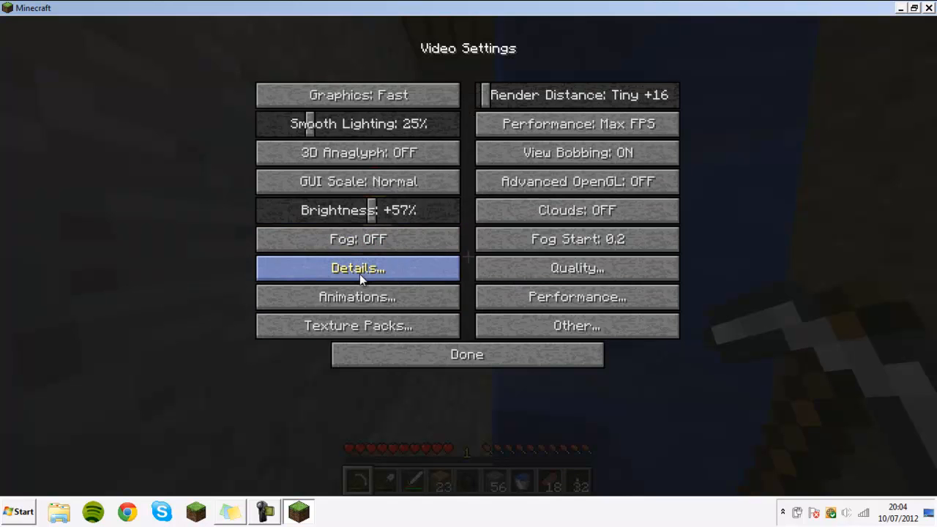
mouse_move(357, 295)
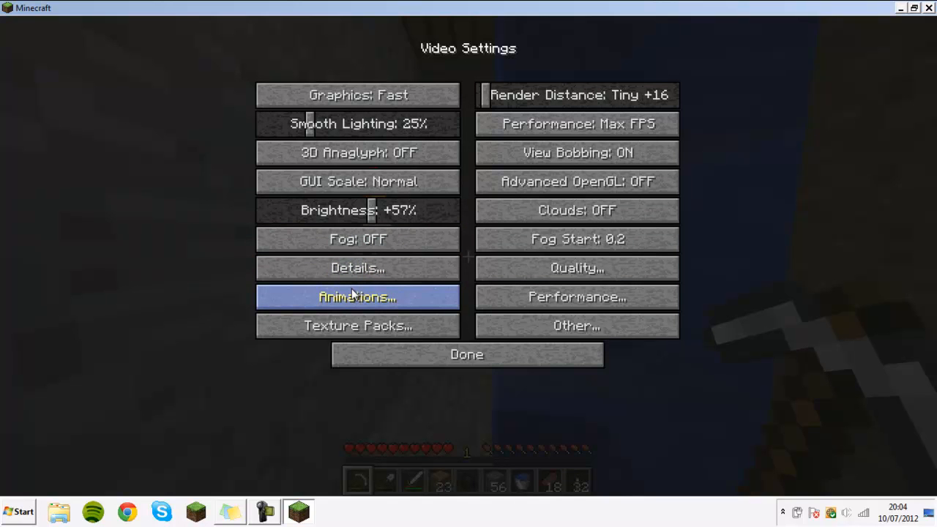
left_click(357, 295)
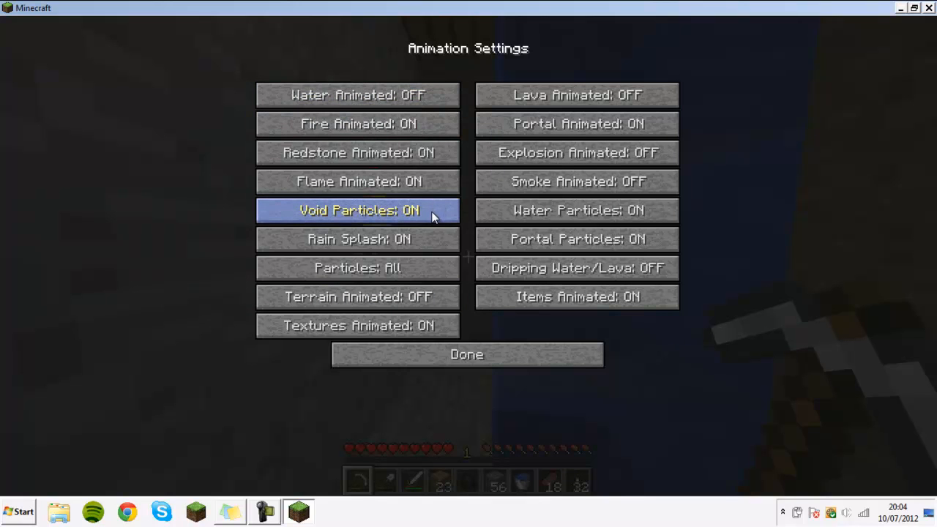
Switch Void Particles and Portal Particles off in Animations and return to Video Settings
left_click(357, 211)
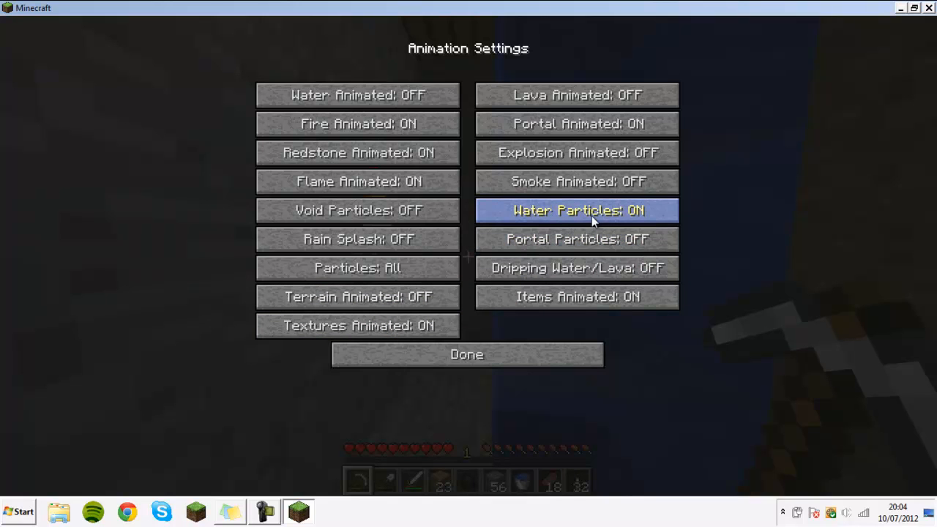
mouse_move(476, 212)
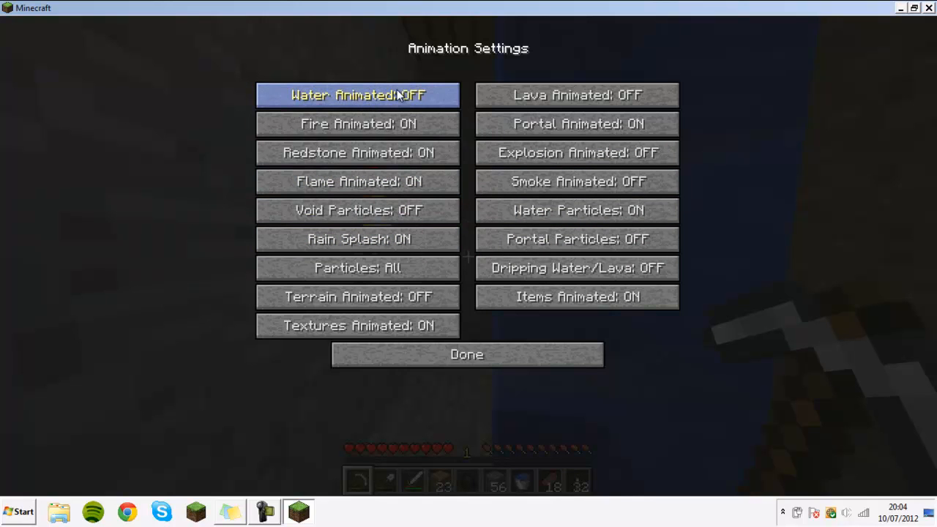
mouse_move(577, 94)
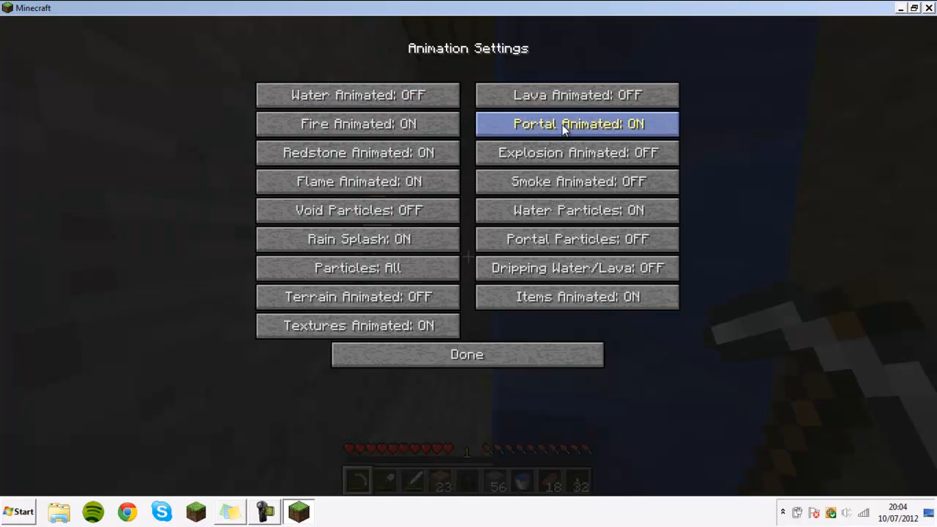
left_click(577, 123)
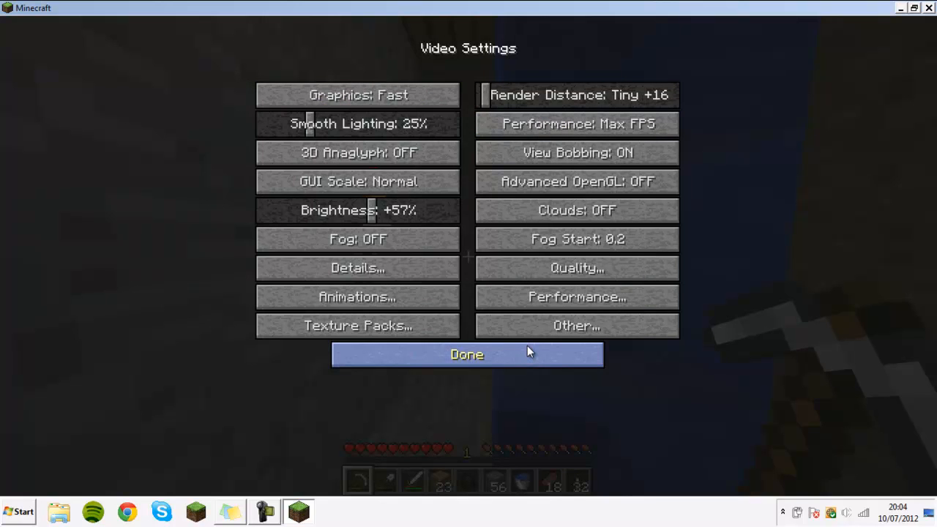
left_click(465, 355)
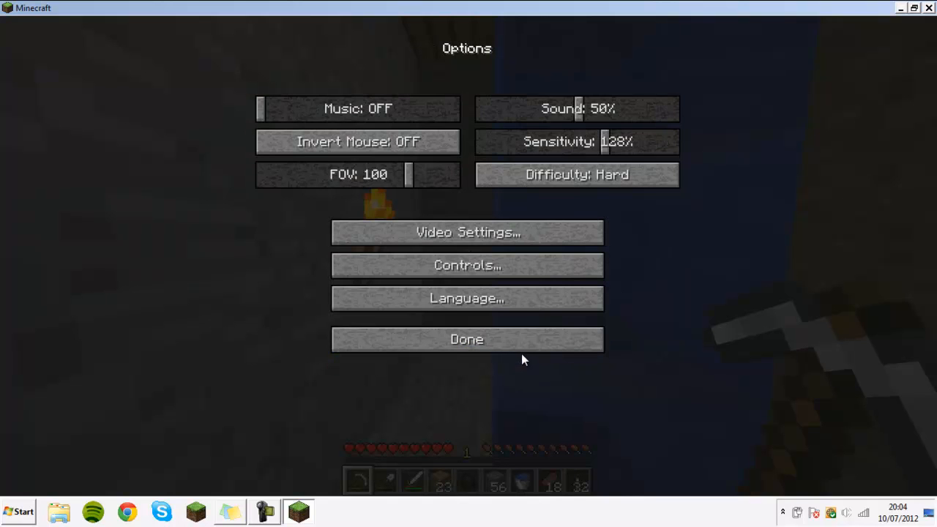
left_click(466, 340)
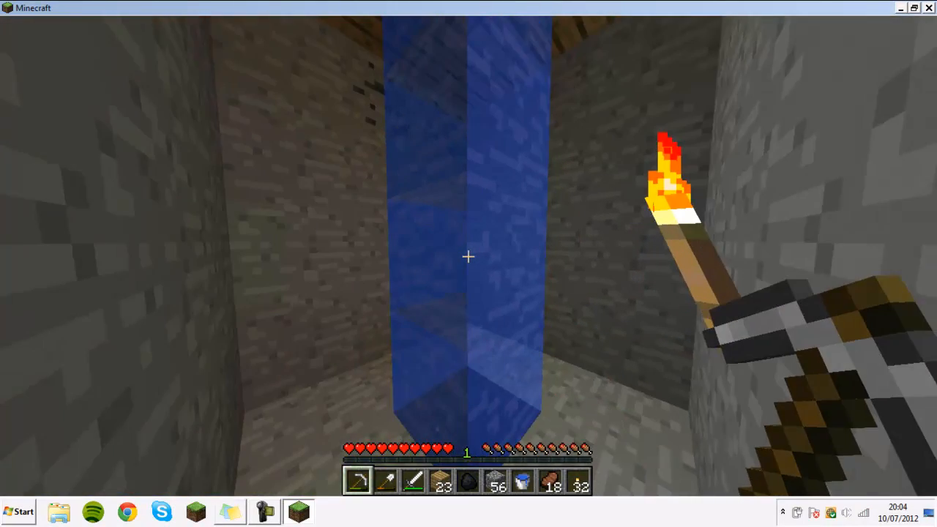
key("Escape")
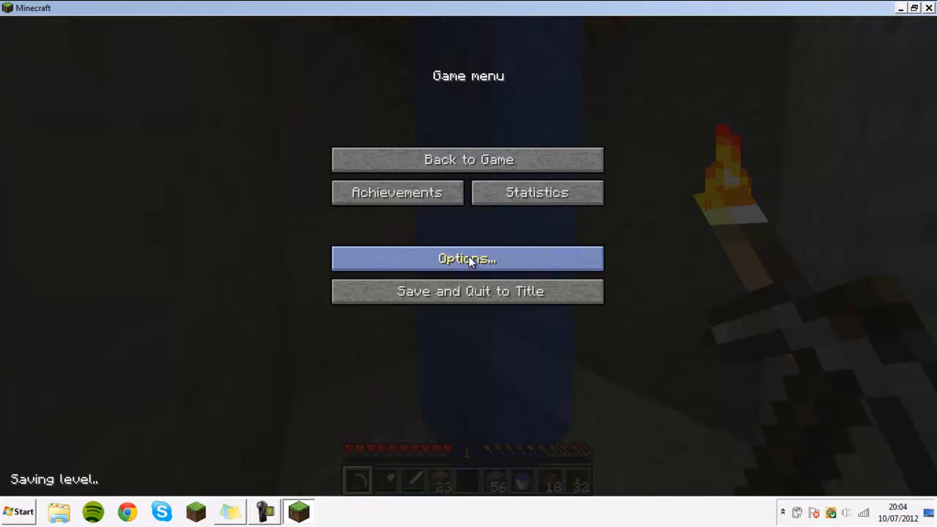
left_click(467, 258)
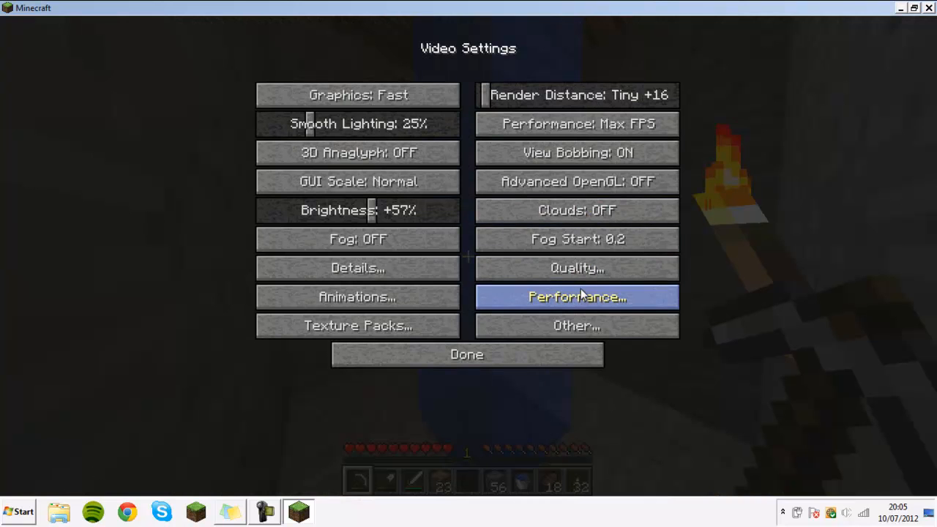
left_click(577, 296)
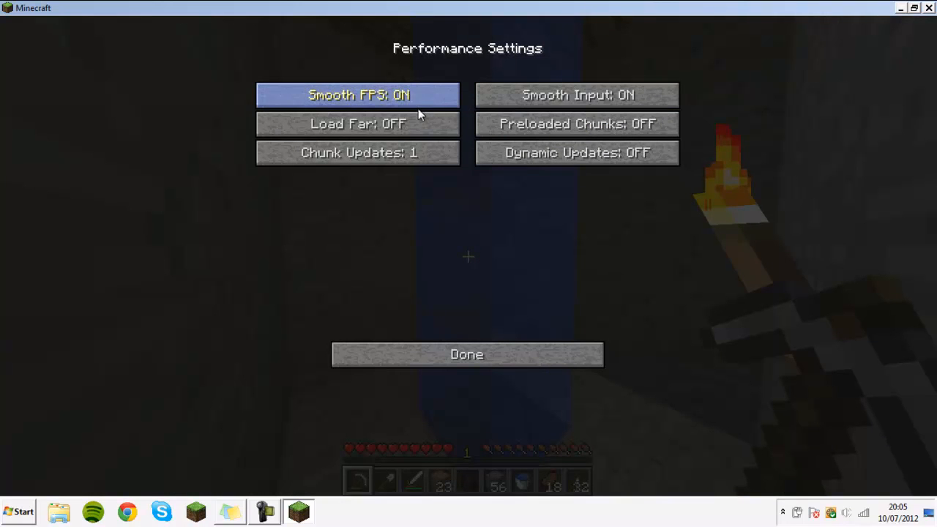
mouse_move(407, 105)
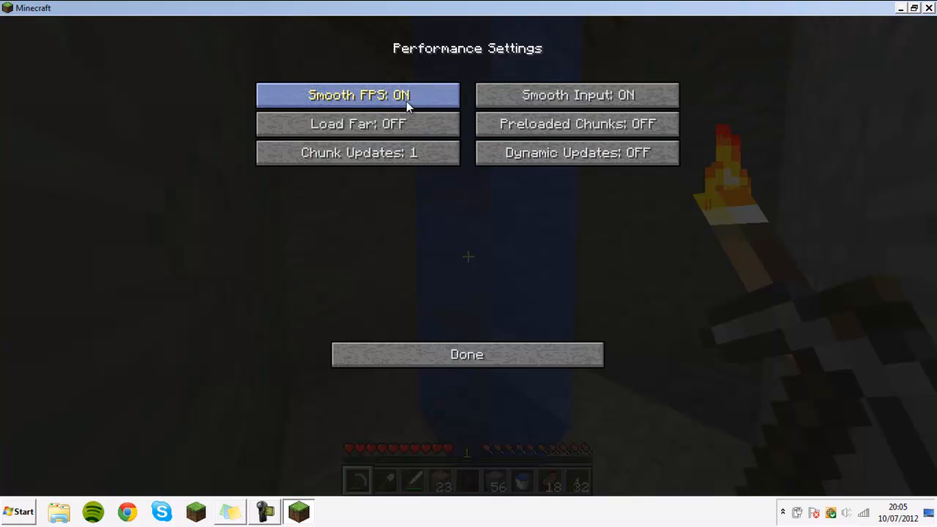
mouse_move(357, 93)
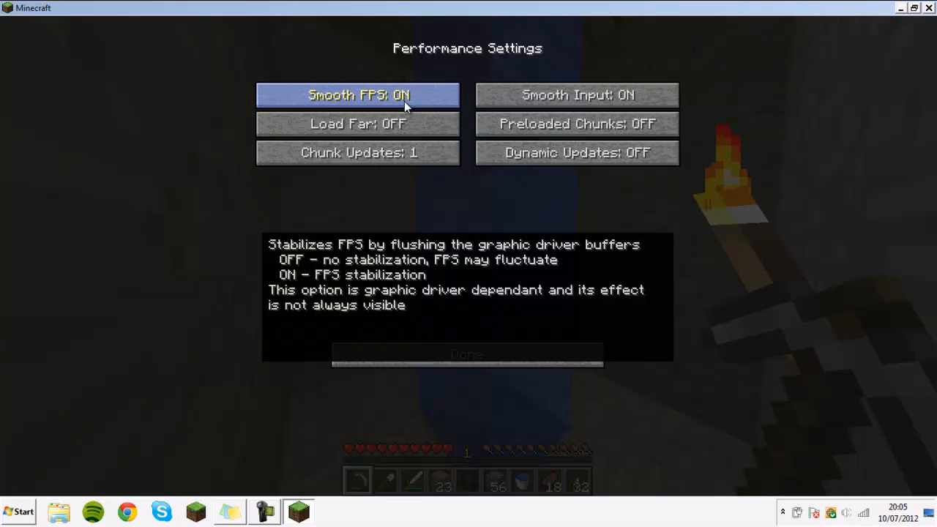
mouse_move(577, 152)
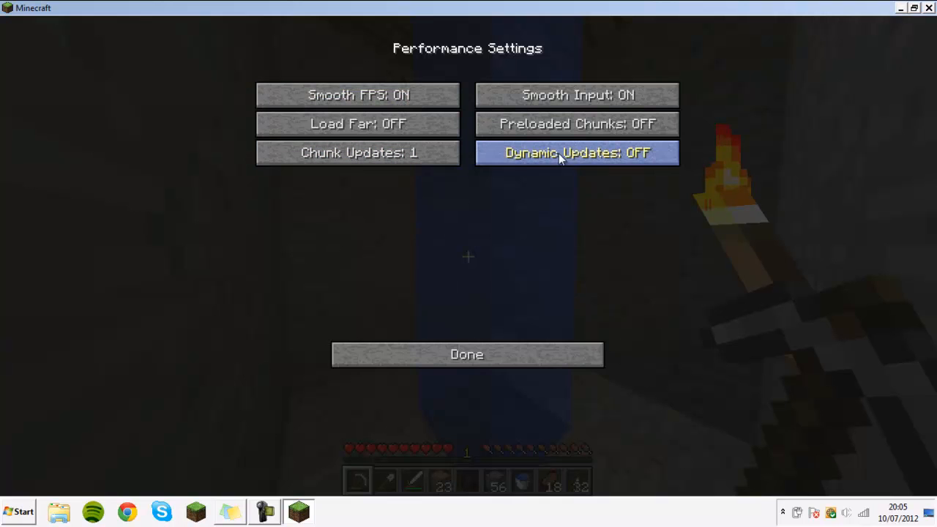
mouse_move(577, 153)
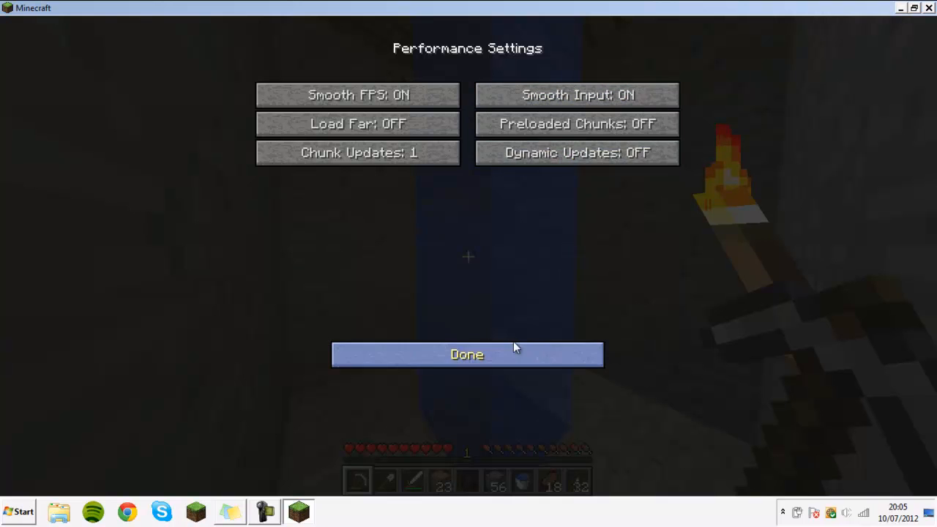
left_click(467, 355)
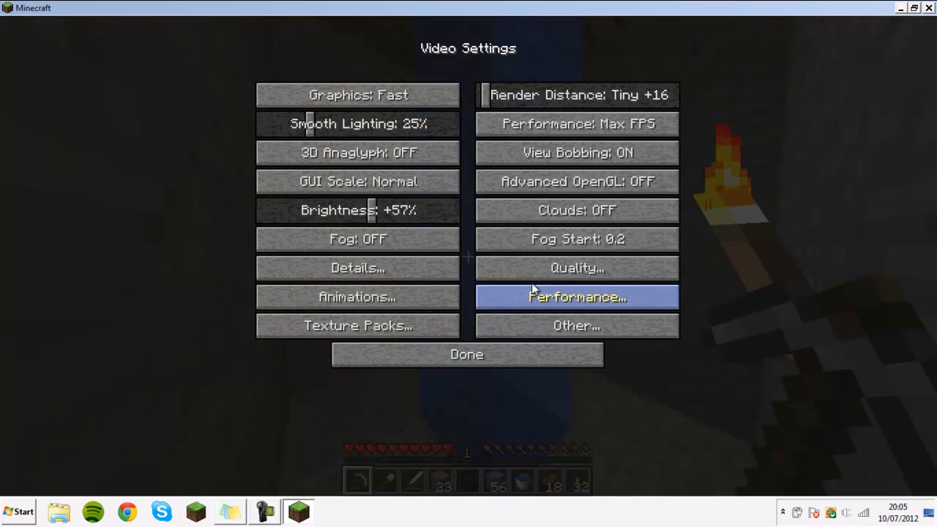
left_click(577, 268)
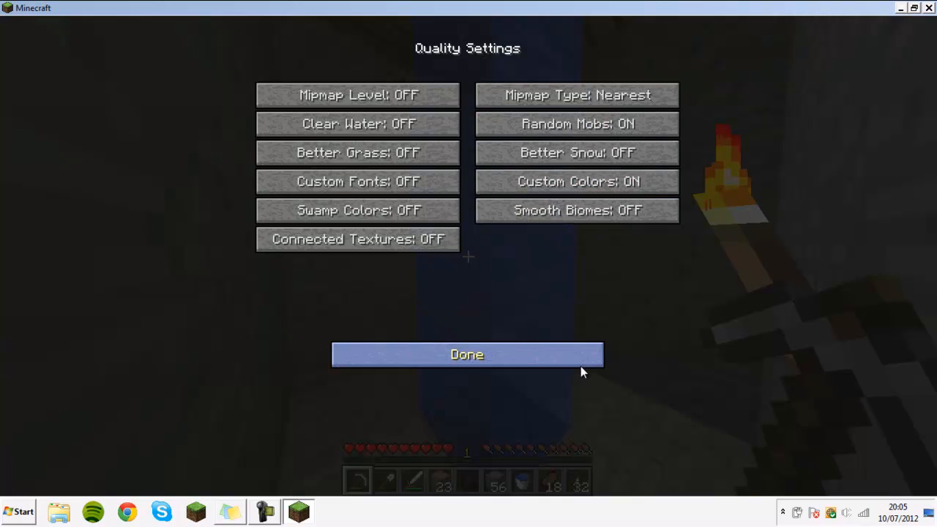
left_click(467, 355)
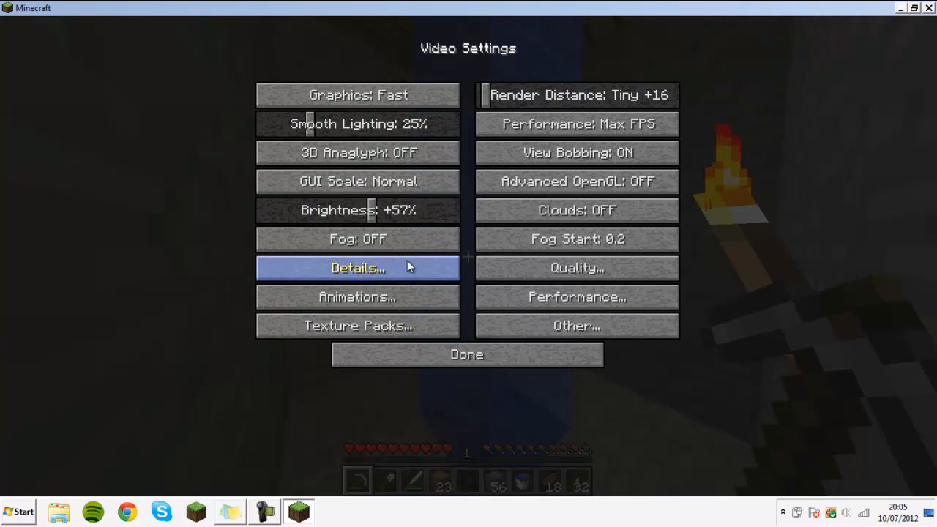
left_click(357, 268)
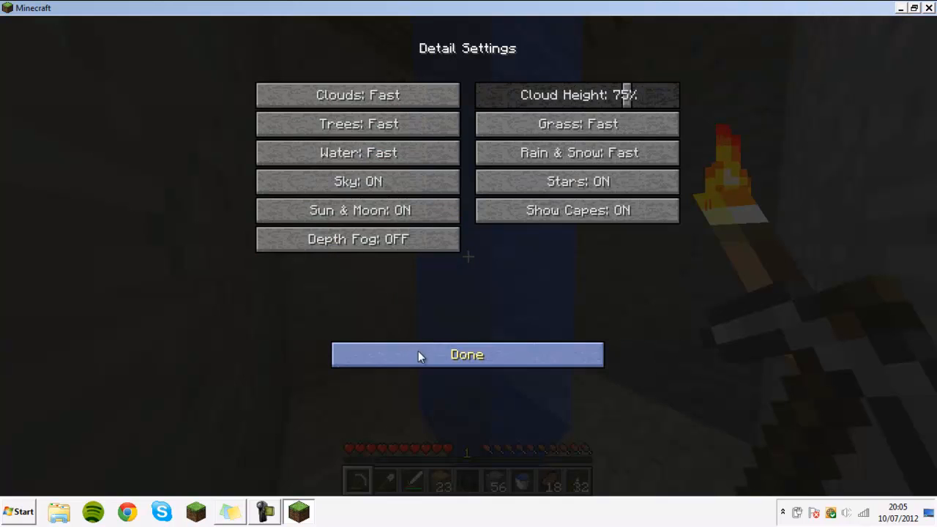
mouse_move(531, 314)
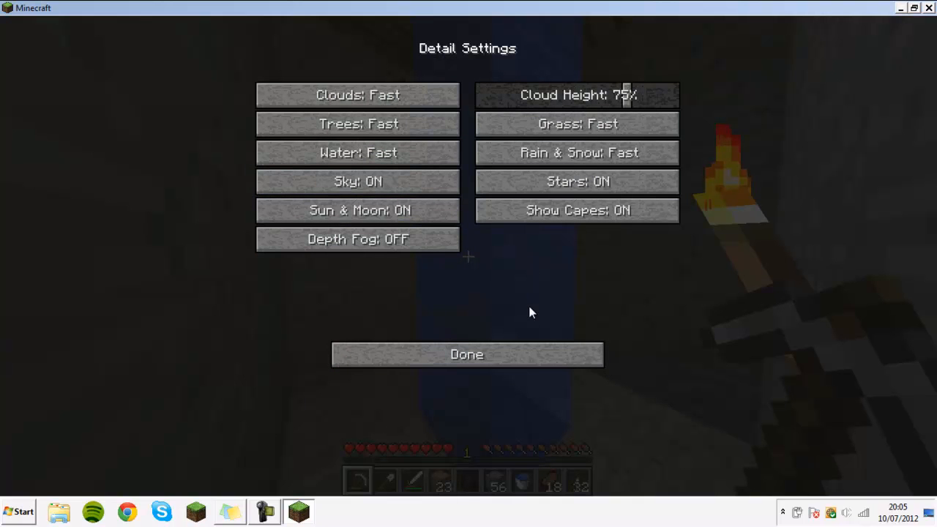
left_click(466, 355)
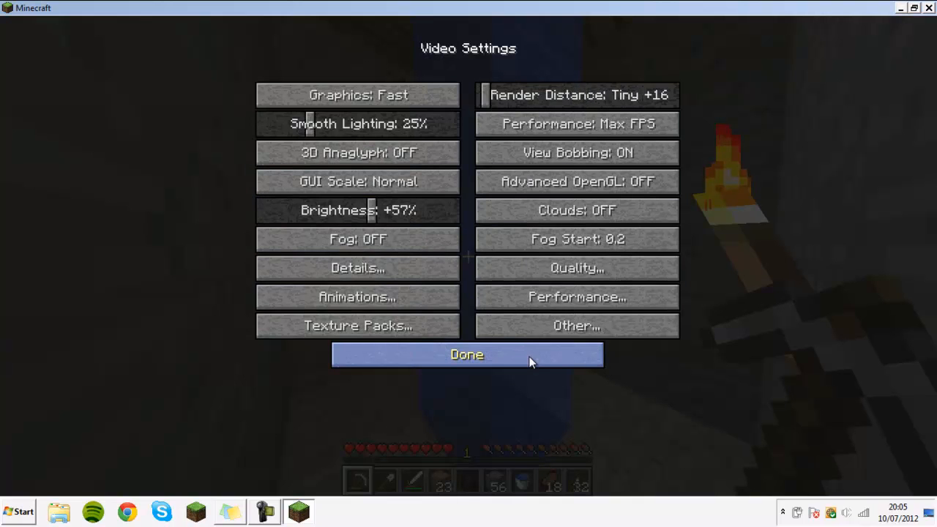
left_click(467, 354)
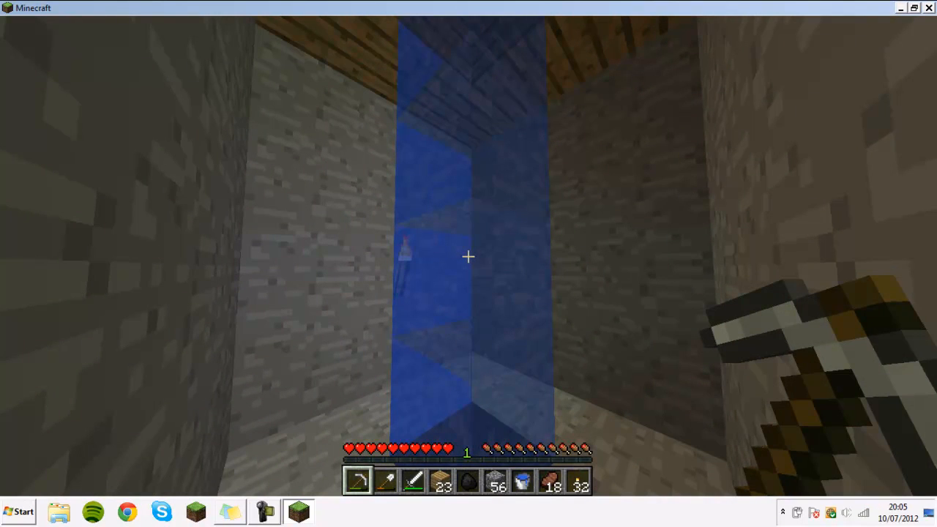
Leave the Video Settings and Options screens to resume play in the underground world
key("Escape")
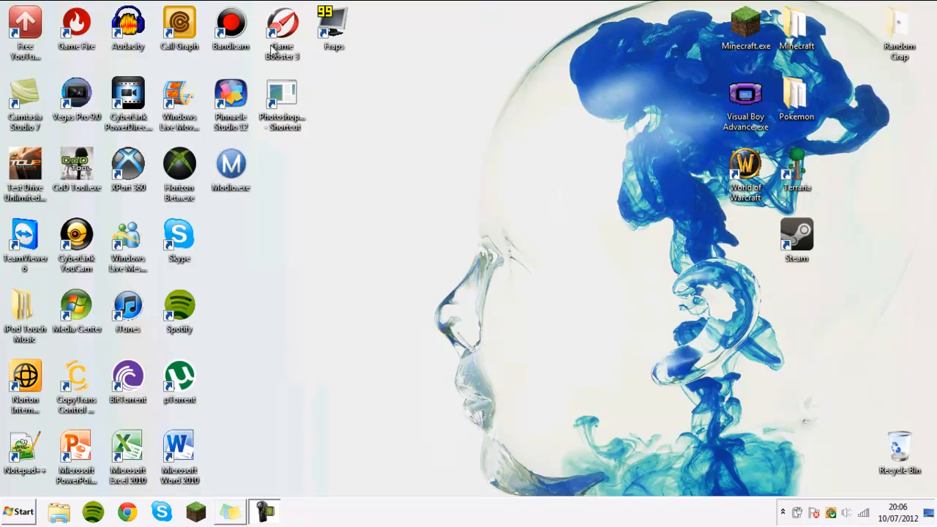
mouse_move(305, 52)
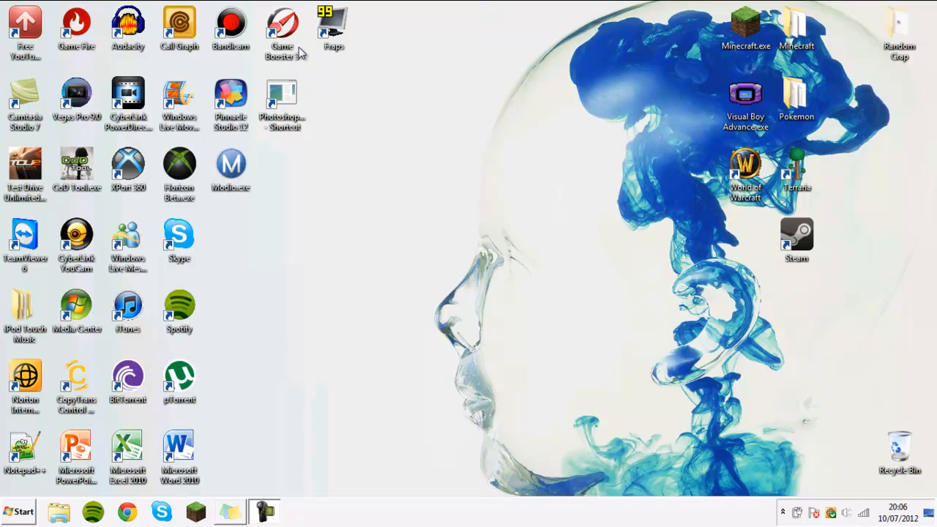
mouse_move(422, 223)
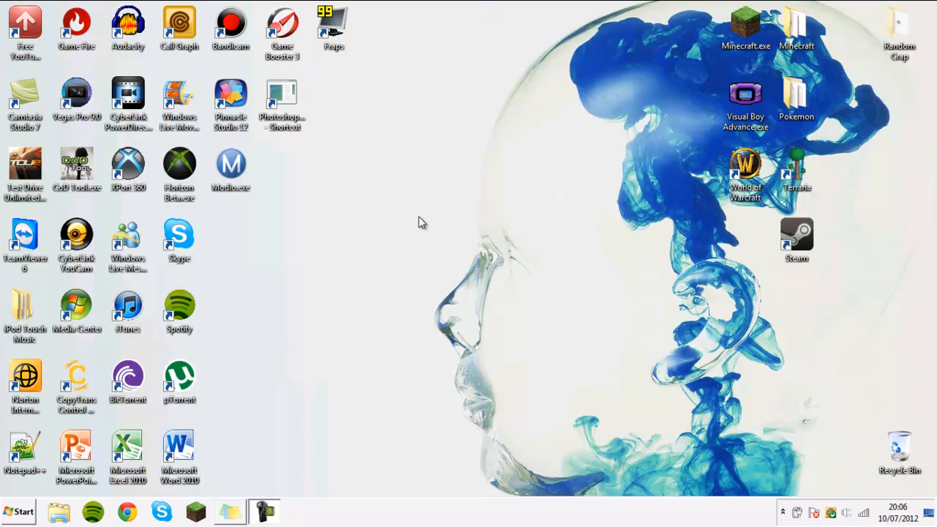